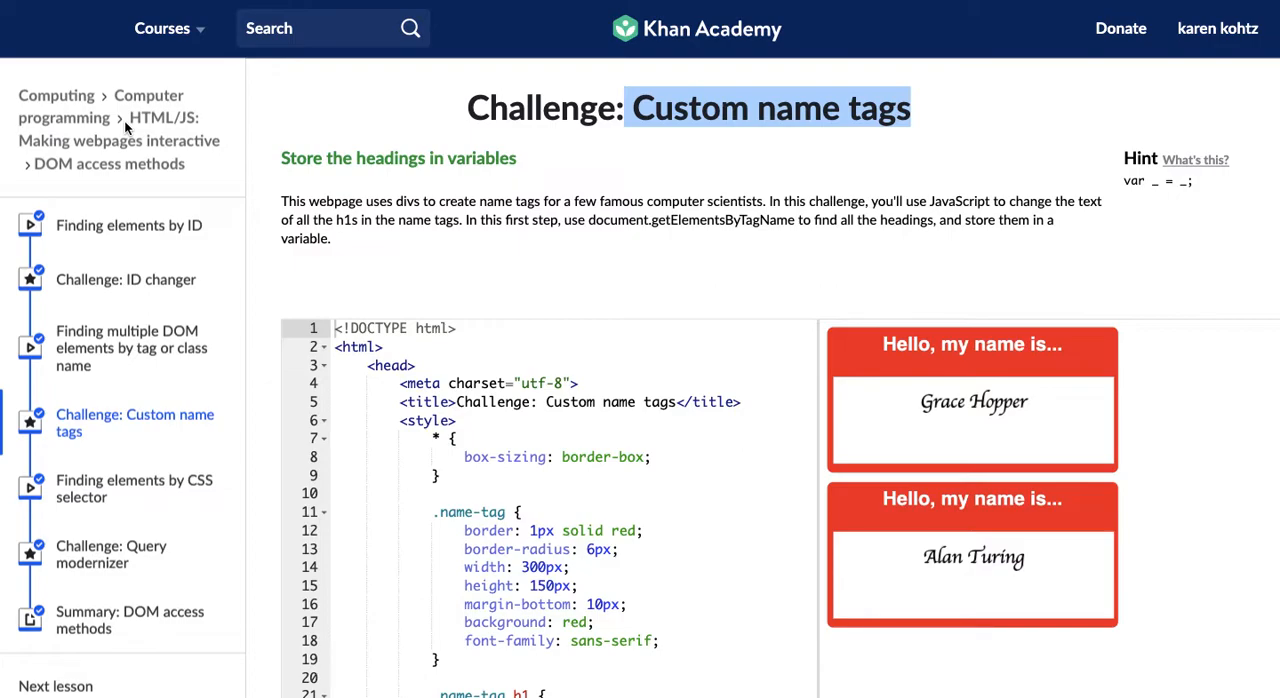
# Step: Review the getElementsByTagName instructions and the name tag h1 headings in the code
pyautogui.scroll(-3)
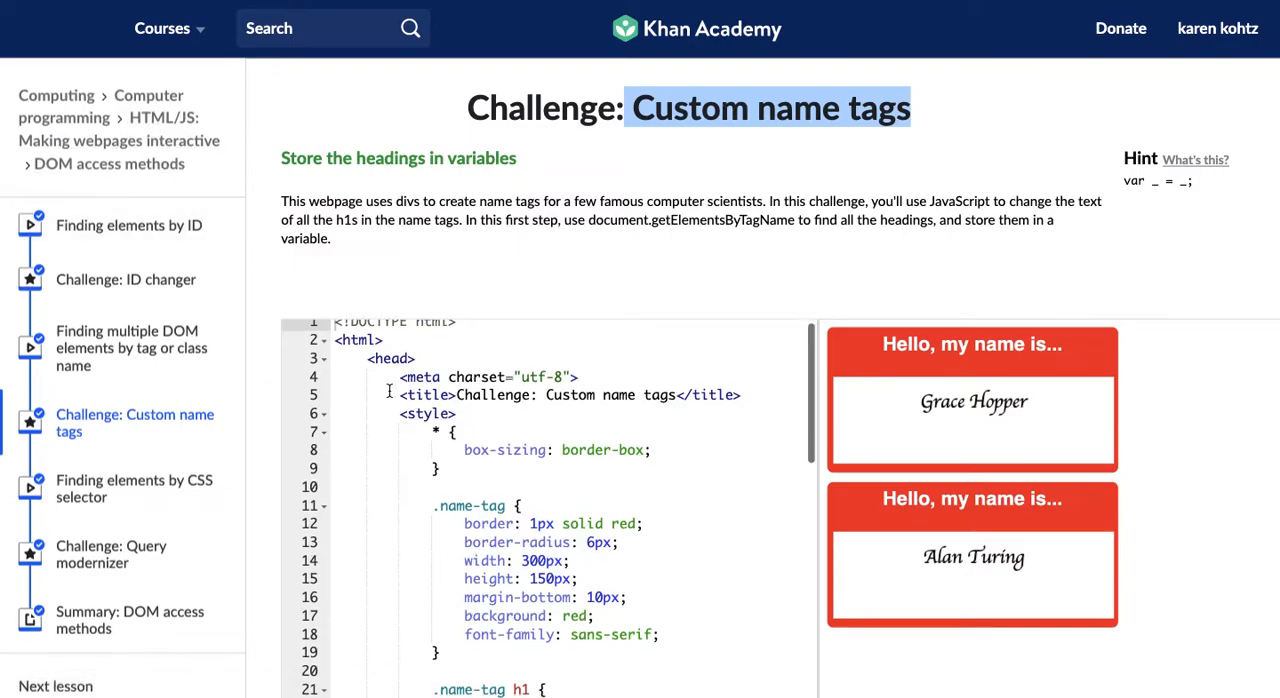
pyautogui.scroll(-3)
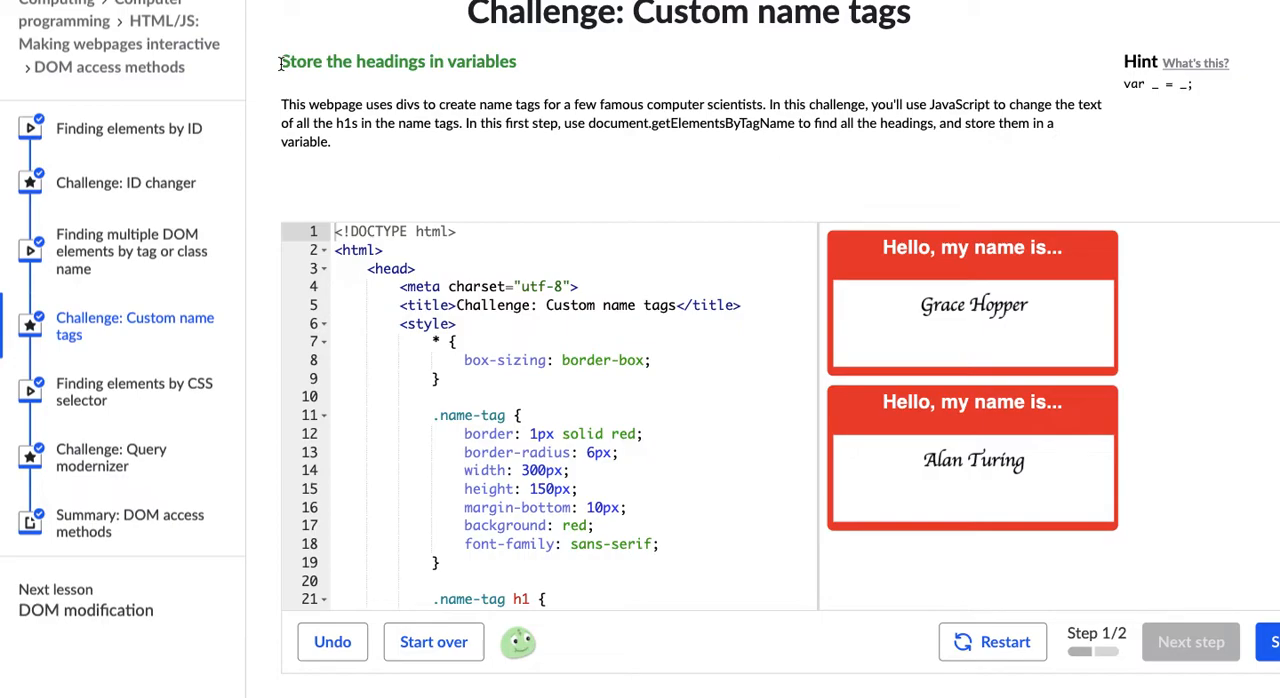
pyautogui.moveTo(344, 120)
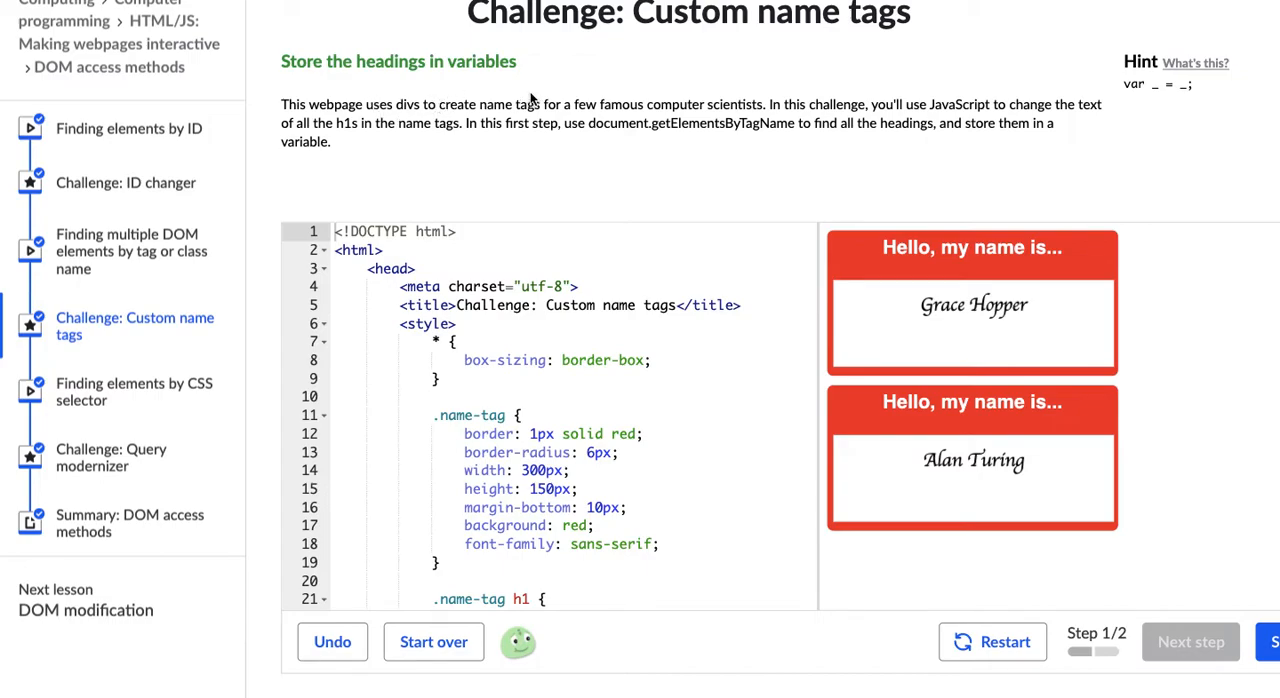
pyautogui.moveTo(712, 104)
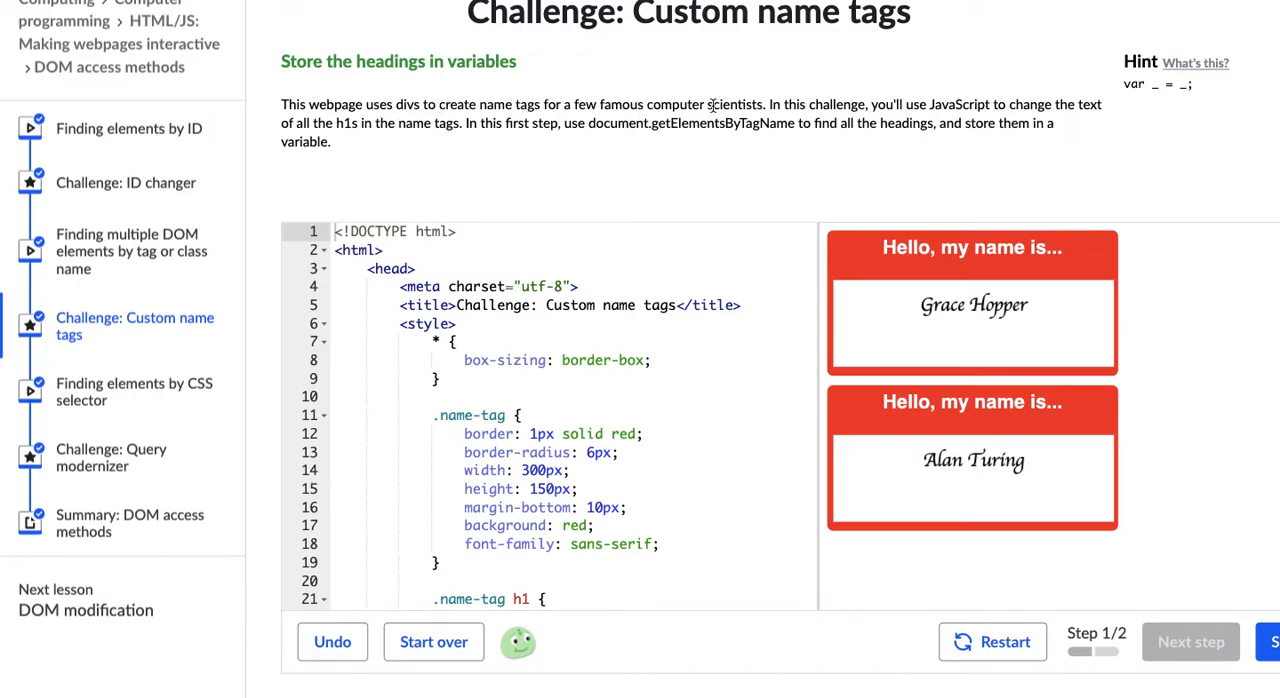
pyautogui.moveTo(867, 90)
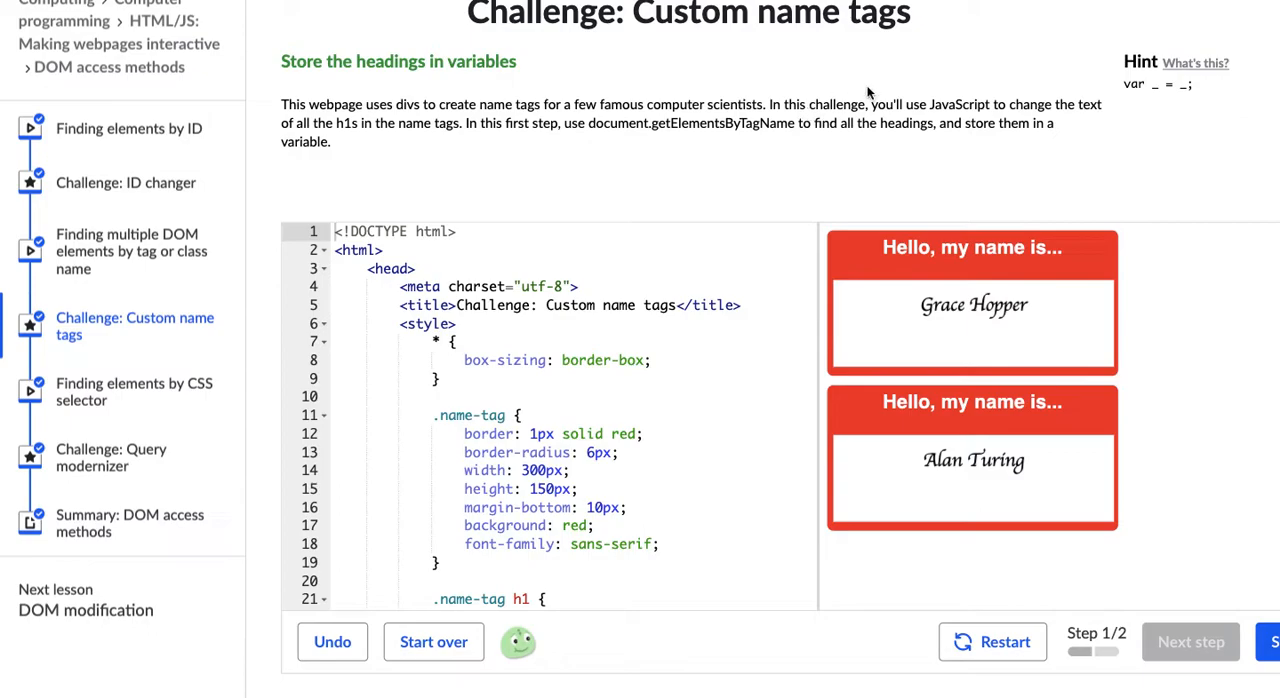
pyautogui.moveTo(945, 107)
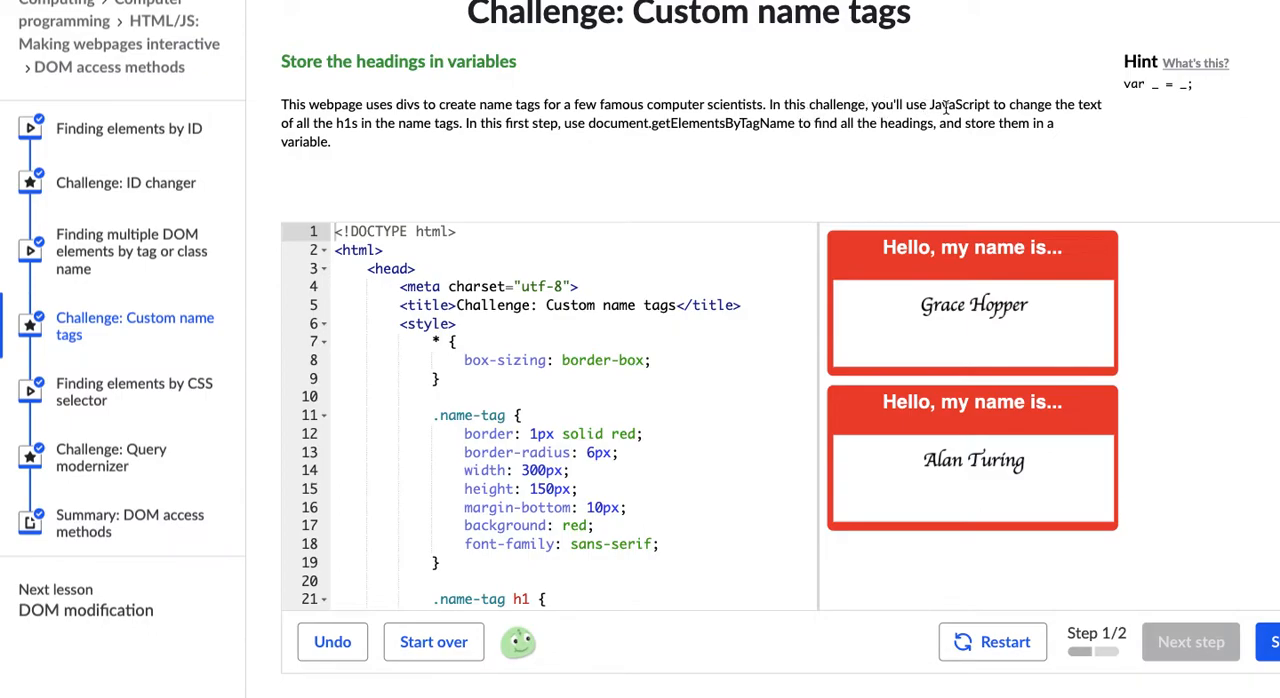
pyautogui.moveTo(520, 159)
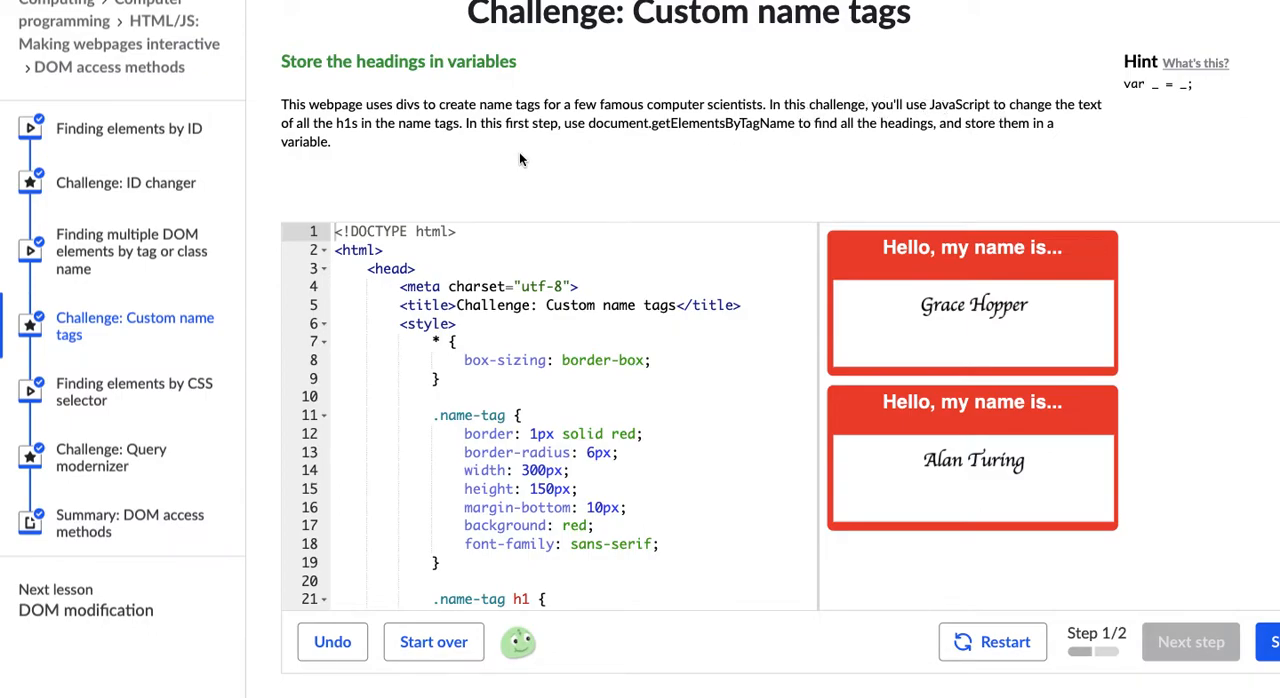
pyautogui.moveTo(498, 157)
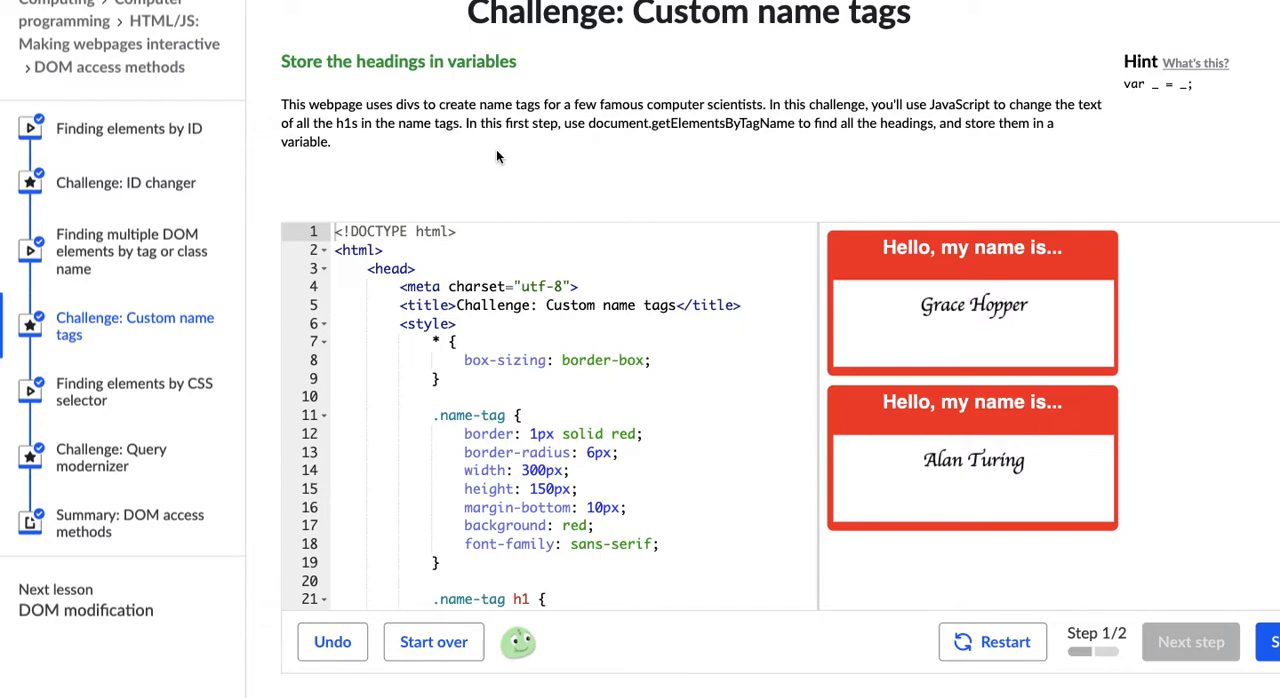
pyautogui.moveTo(511, 154)
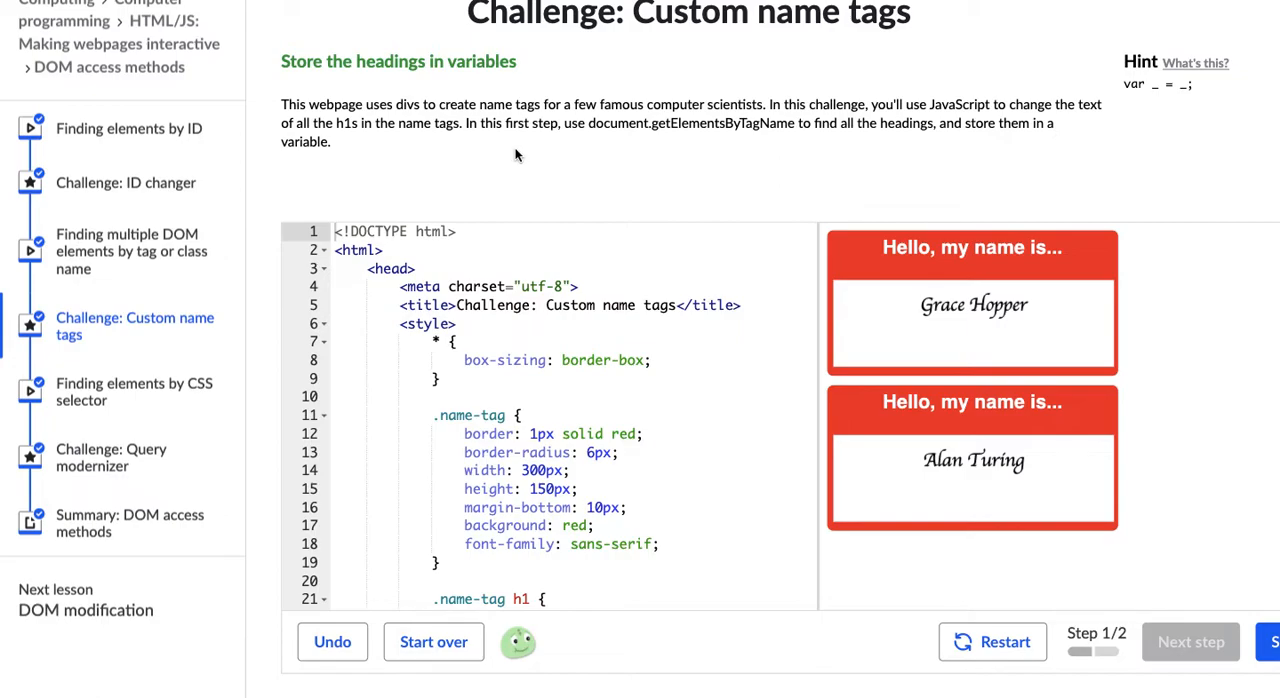
pyautogui.moveTo(504, 150)
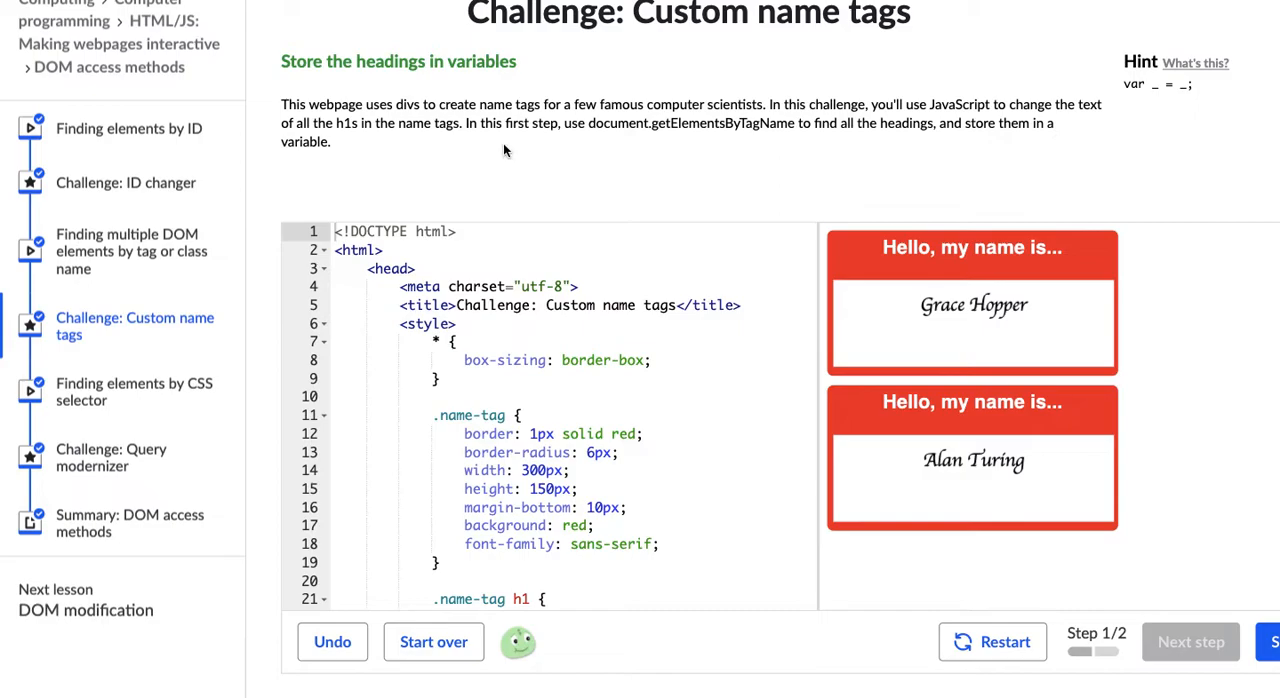
pyautogui.moveTo(589, 123)
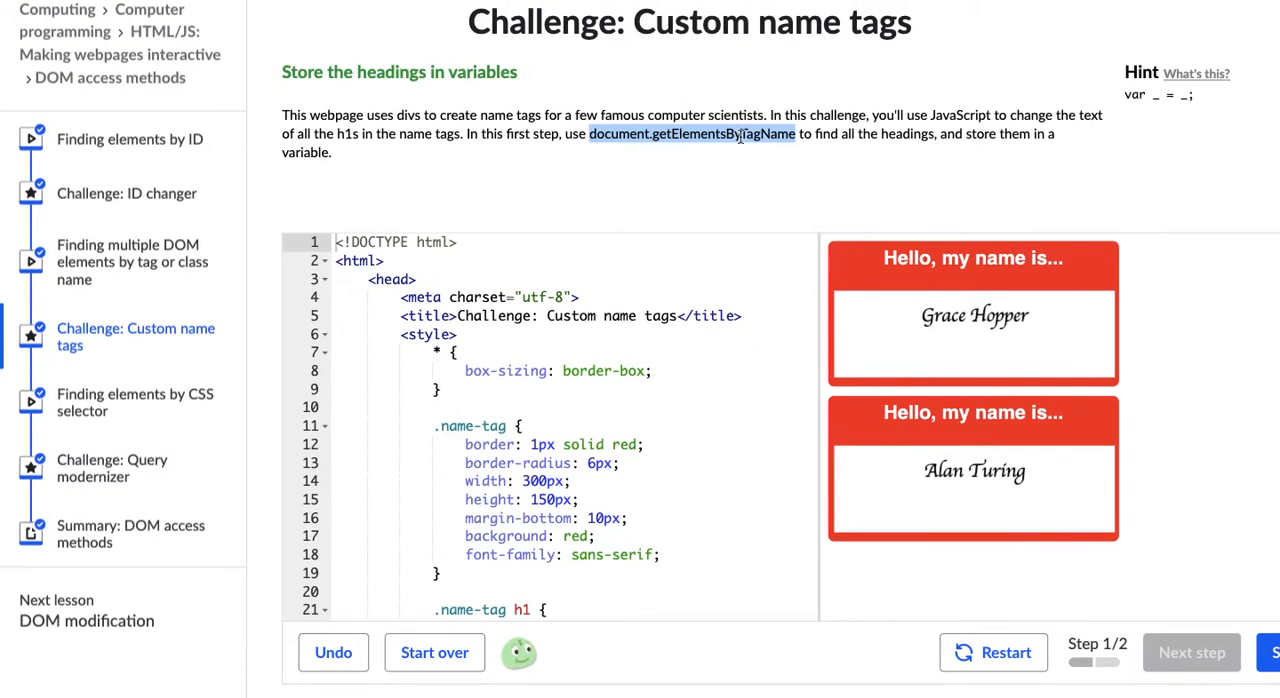
pyautogui.click(693, 133)
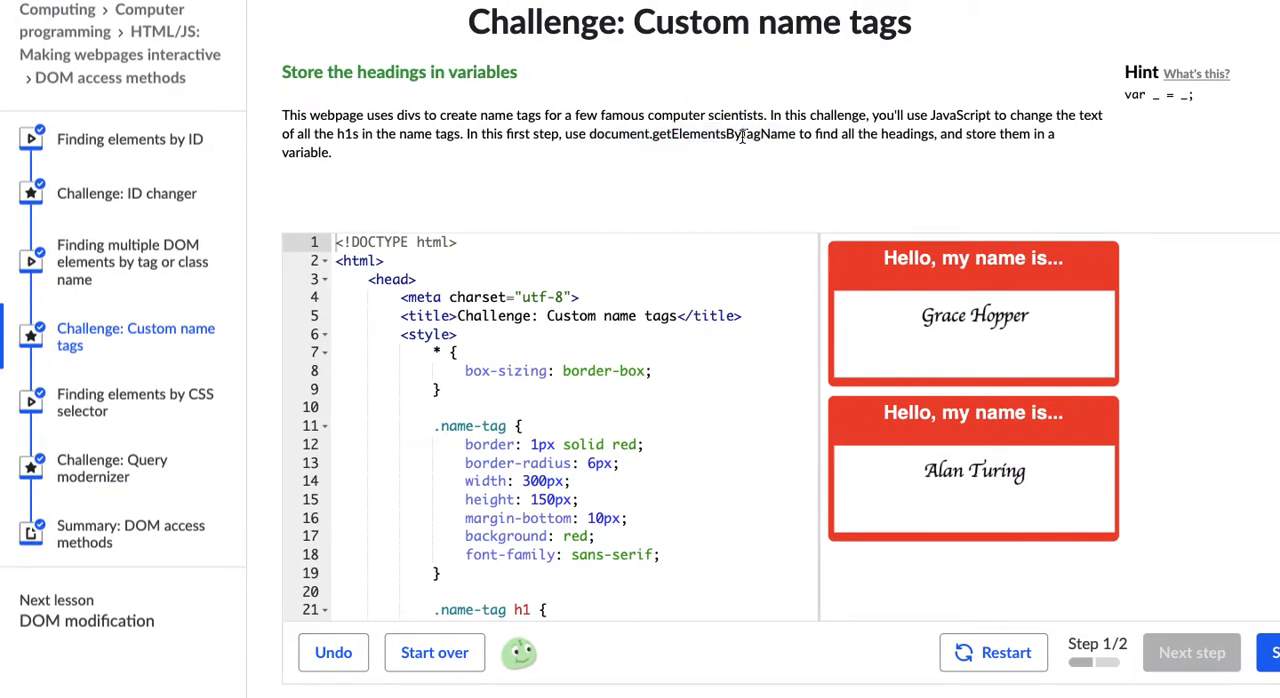
pyautogui.doubleClick(766, 133)
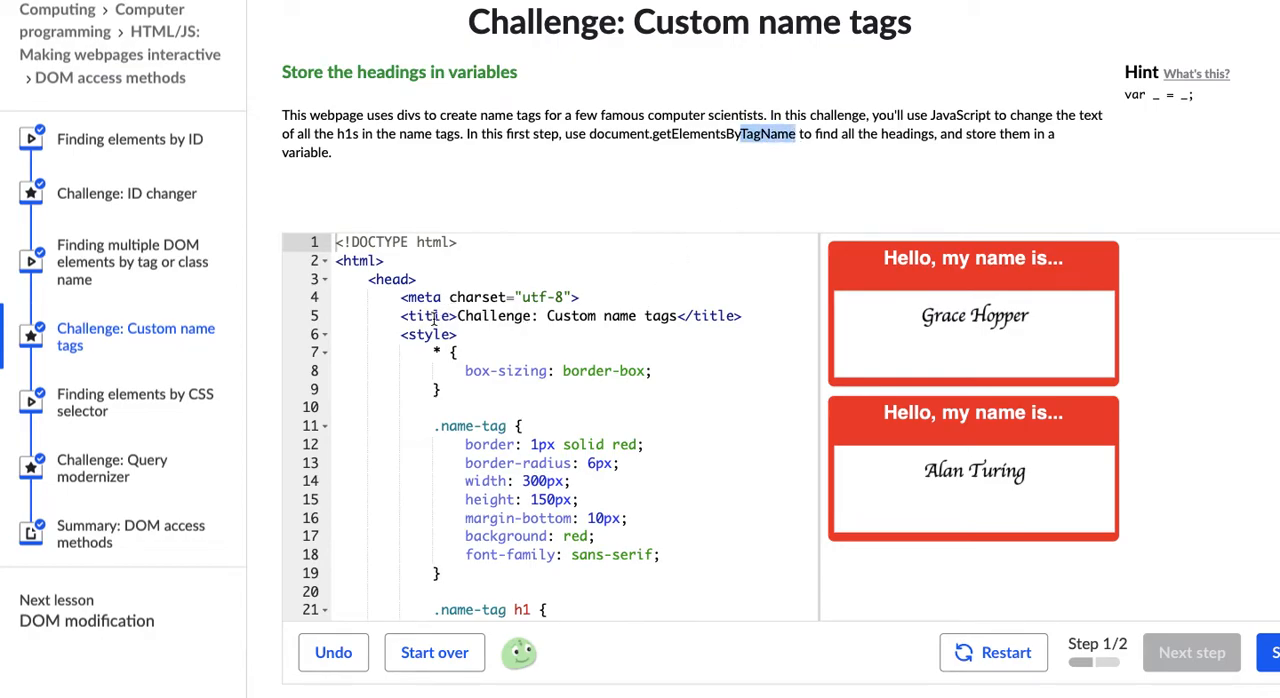
pyautogui.scroll(-3)
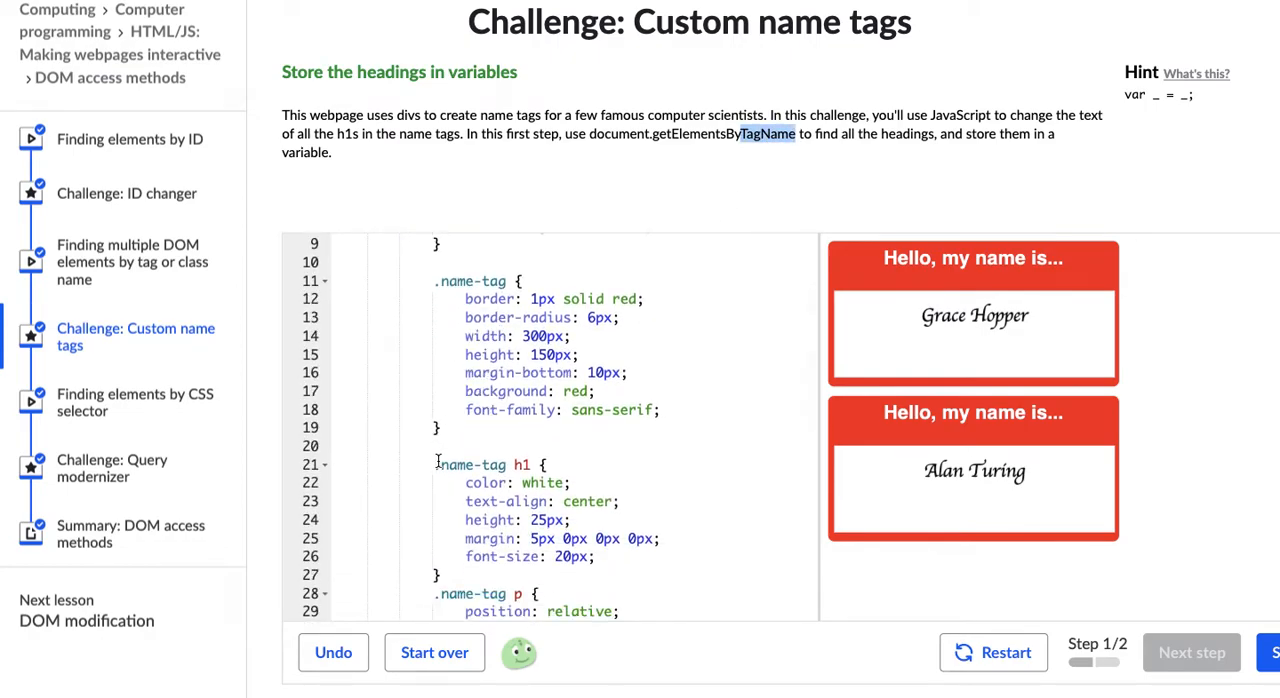
pyautogui.scroll(-3)
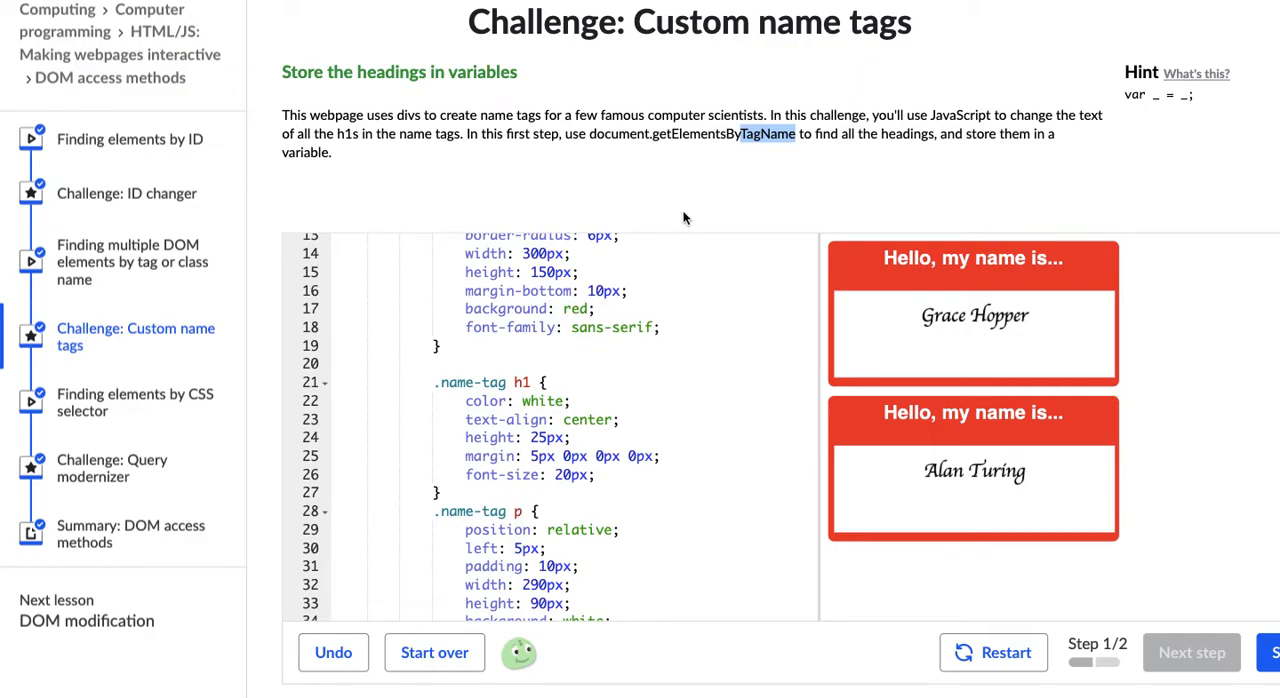
pyautogui.moveTo(585, 151)
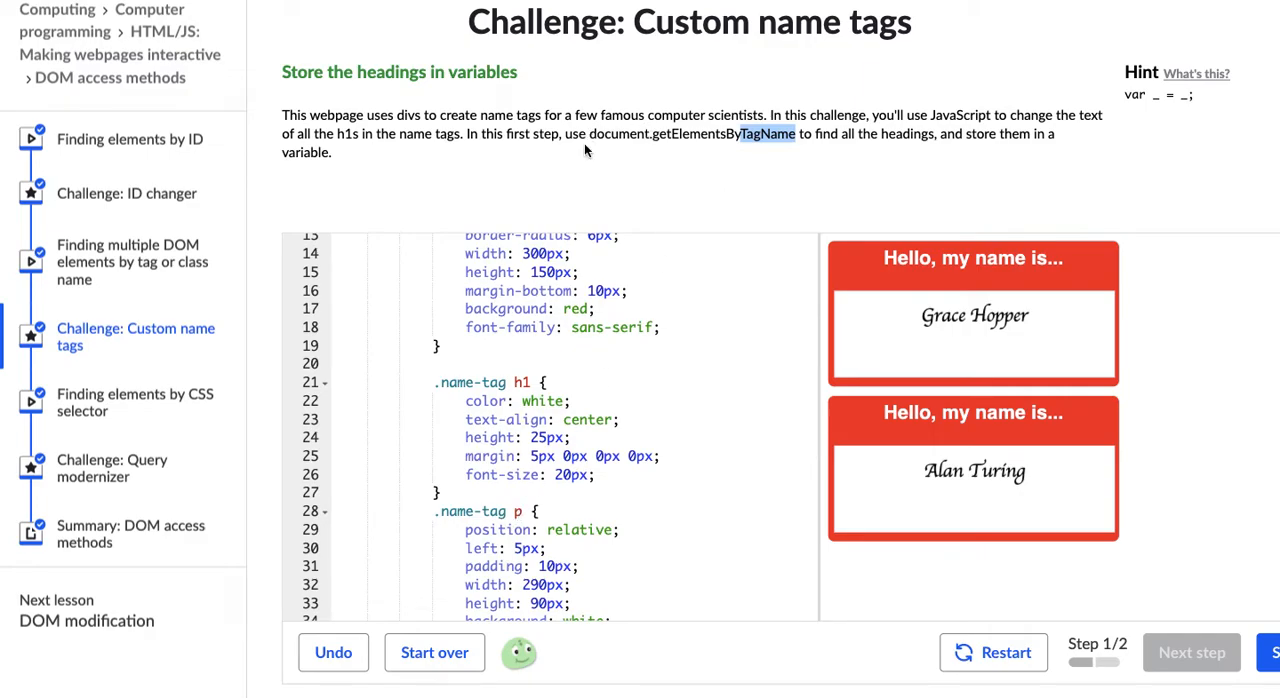
pyautogui.scroll(-3)
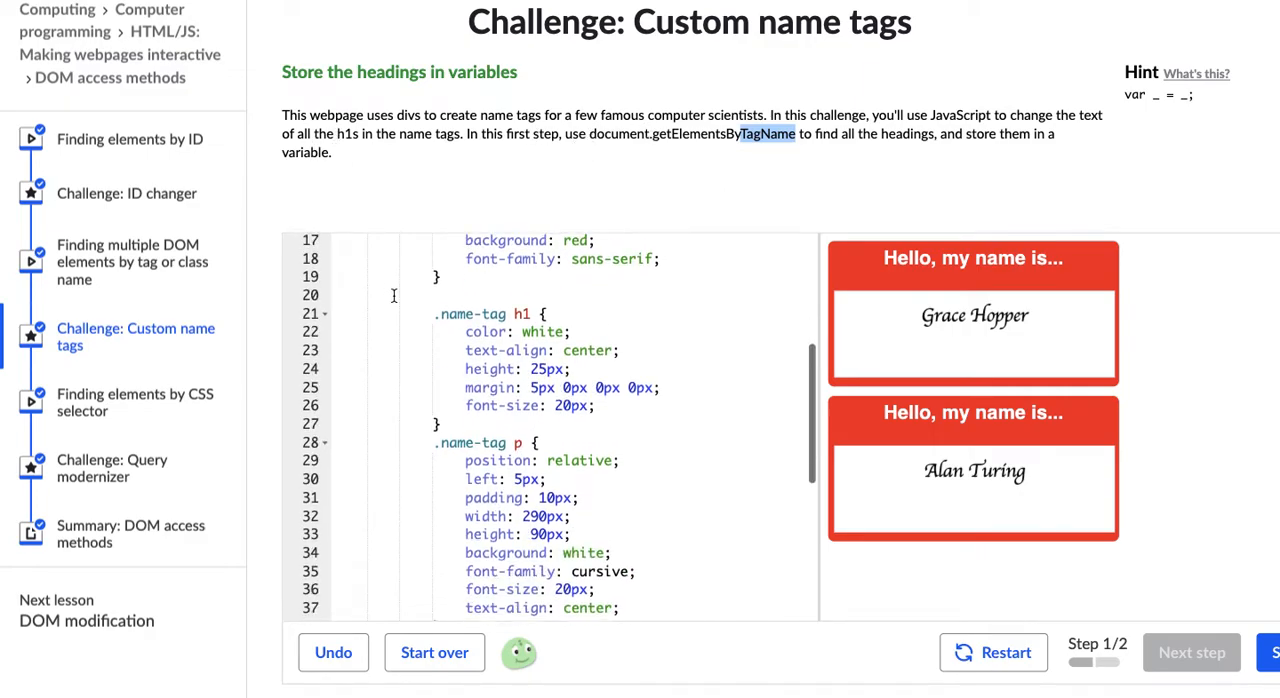
pyautogui.scroll(-3)
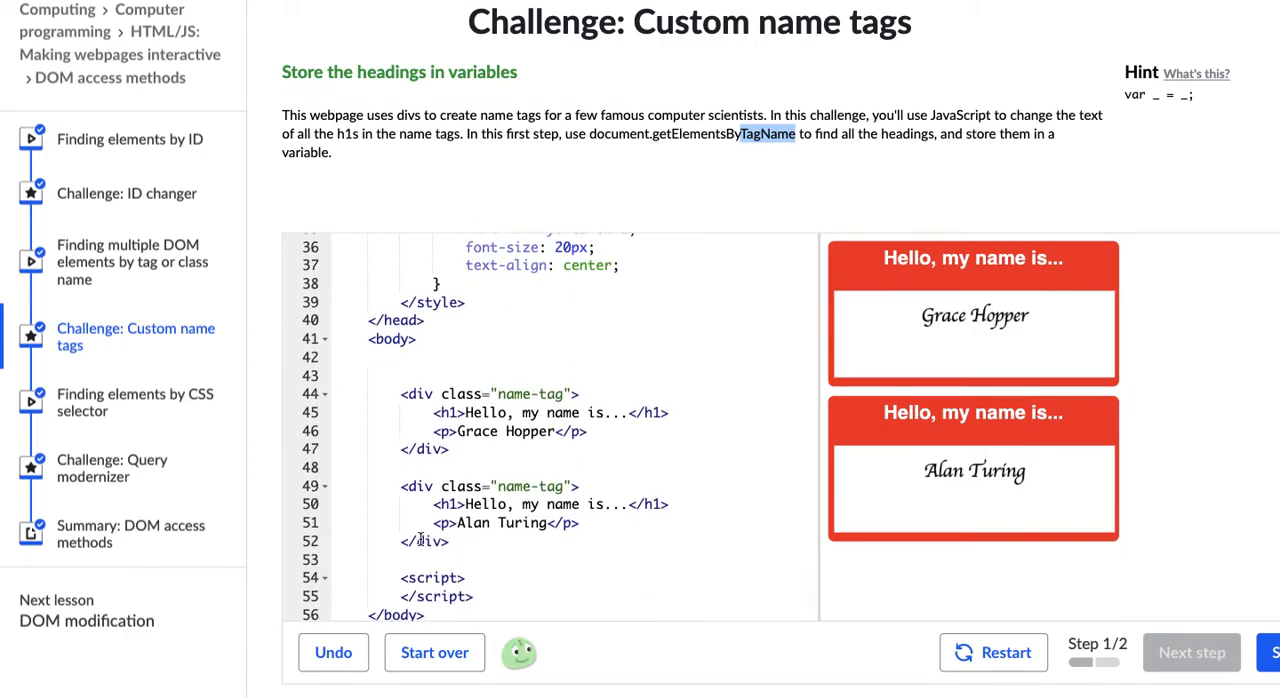
pyautogui.scroll(-3)
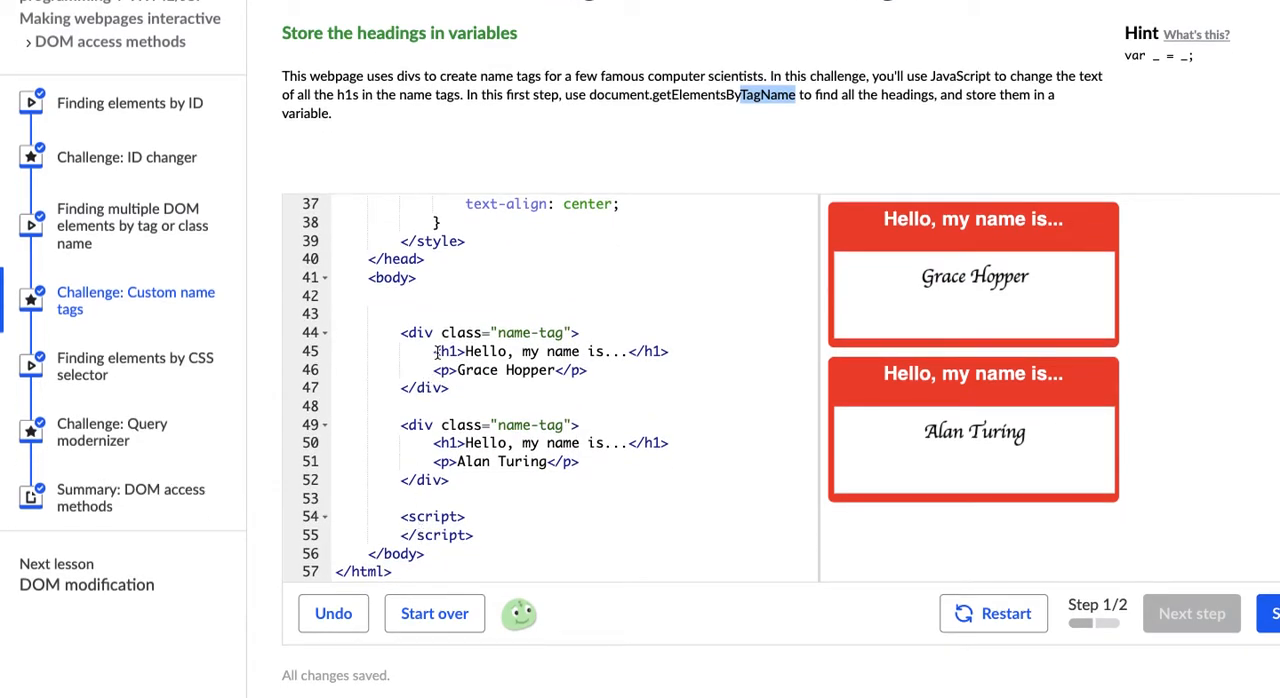
pyautogui.tripleClick(550, 351)
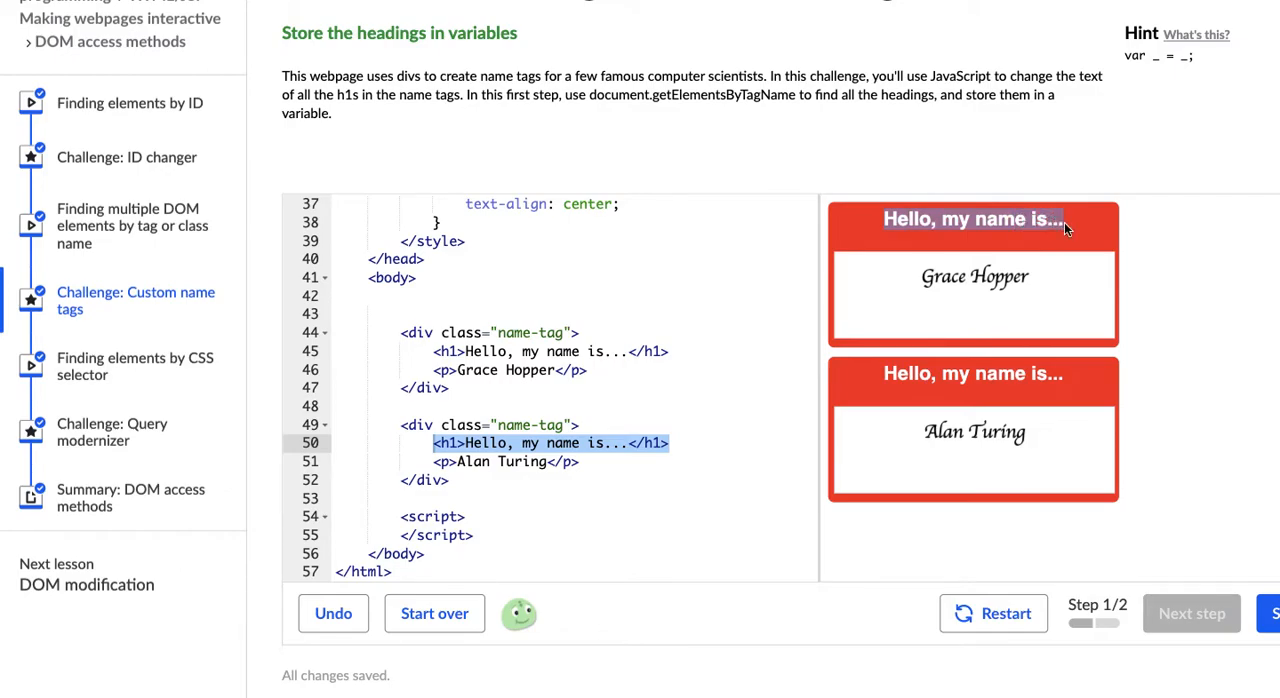
pyautogui.scroll(-3)
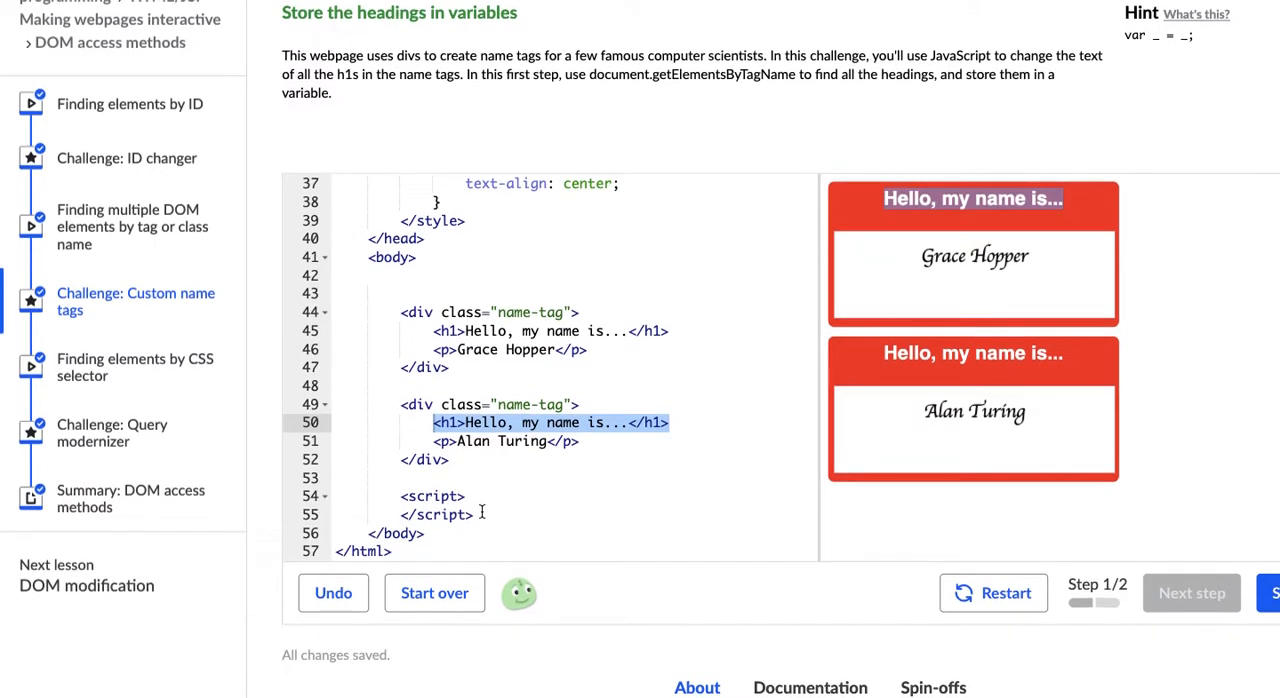
# Step: Add a script line assigning document.getElementsByTagName to var headingEls
pyautogui.click(466, 496)
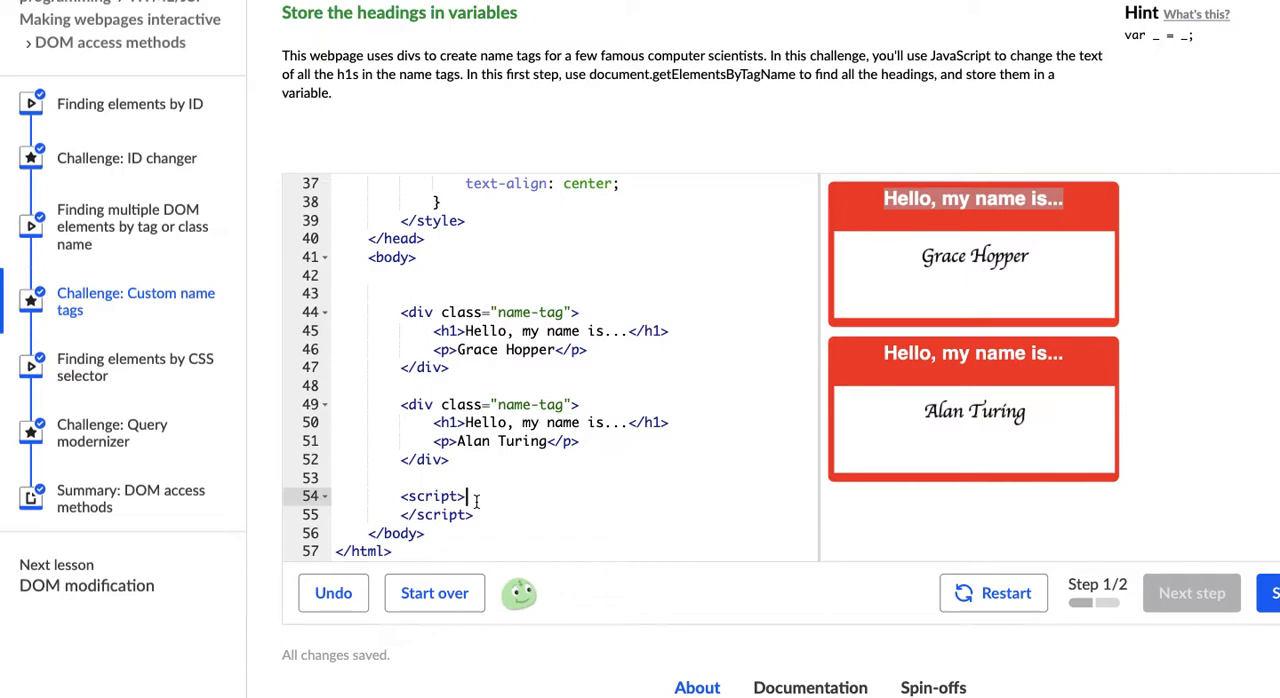
pyautogui.press('Enter')
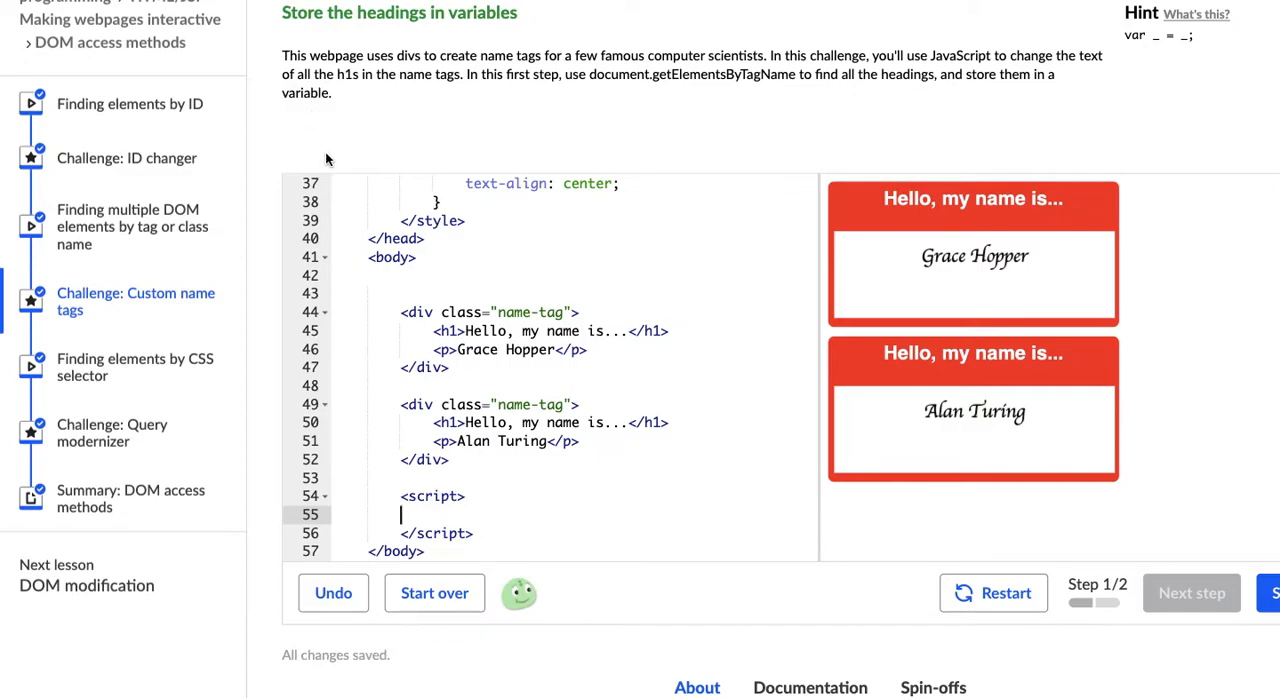
pyautogui.write('var')
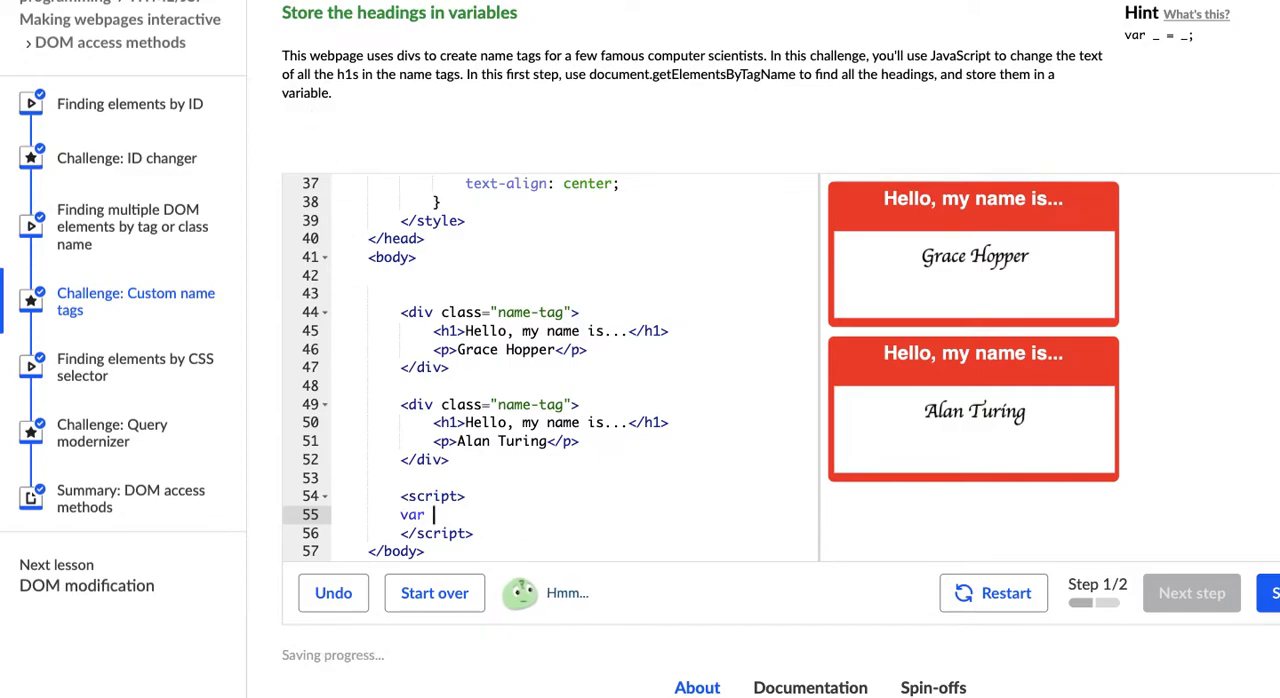
pyautogui.write('headingE')
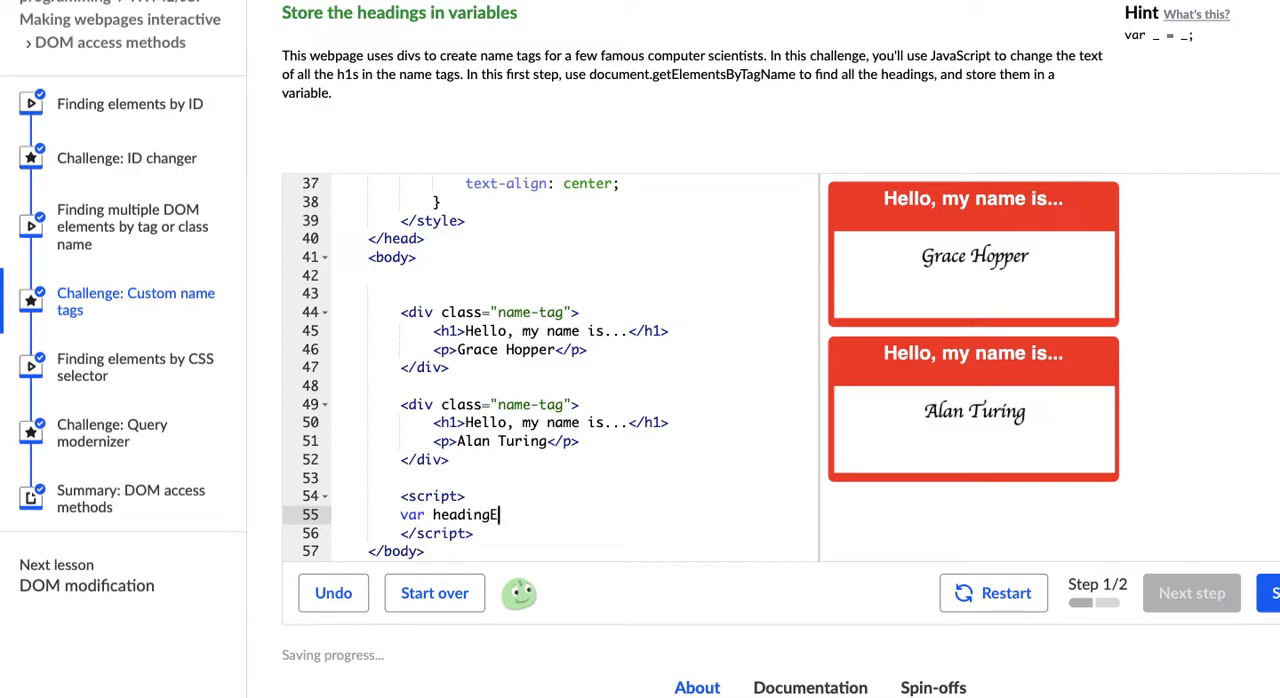
pyautogui.write('ls =')
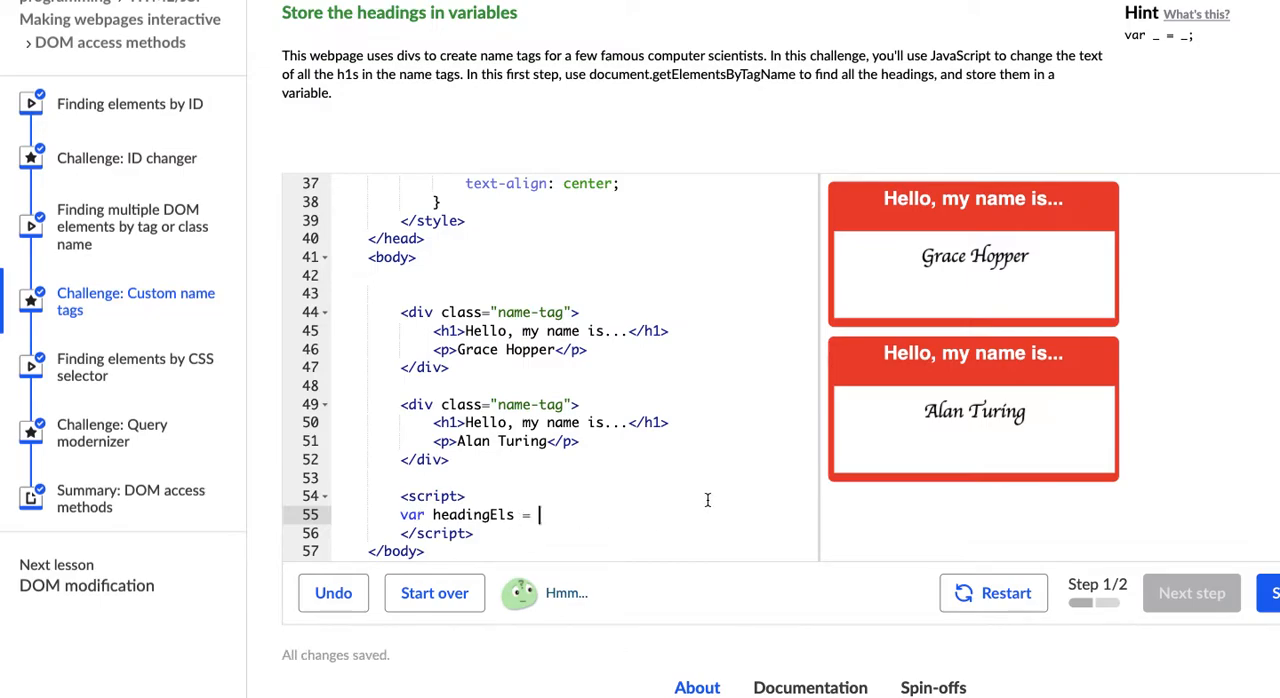
pyautogui.write('document.')
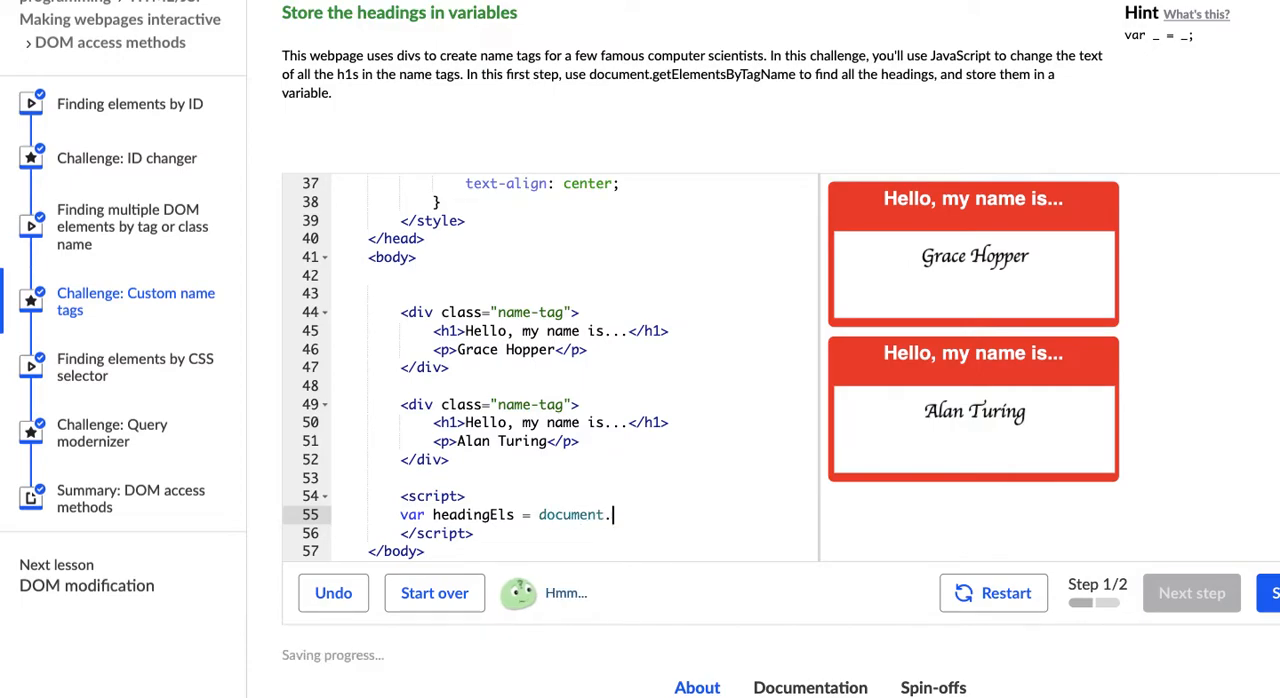
pyautogui.write('getElement')
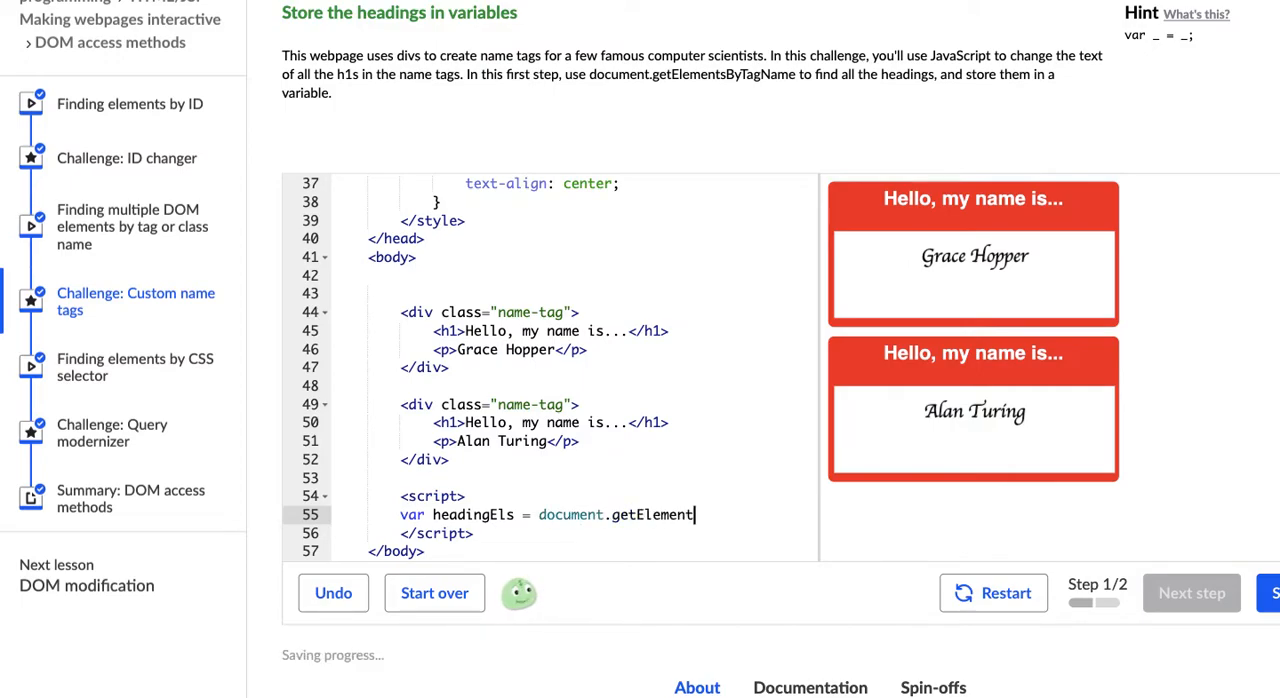
pyautogui.write('sByTag')
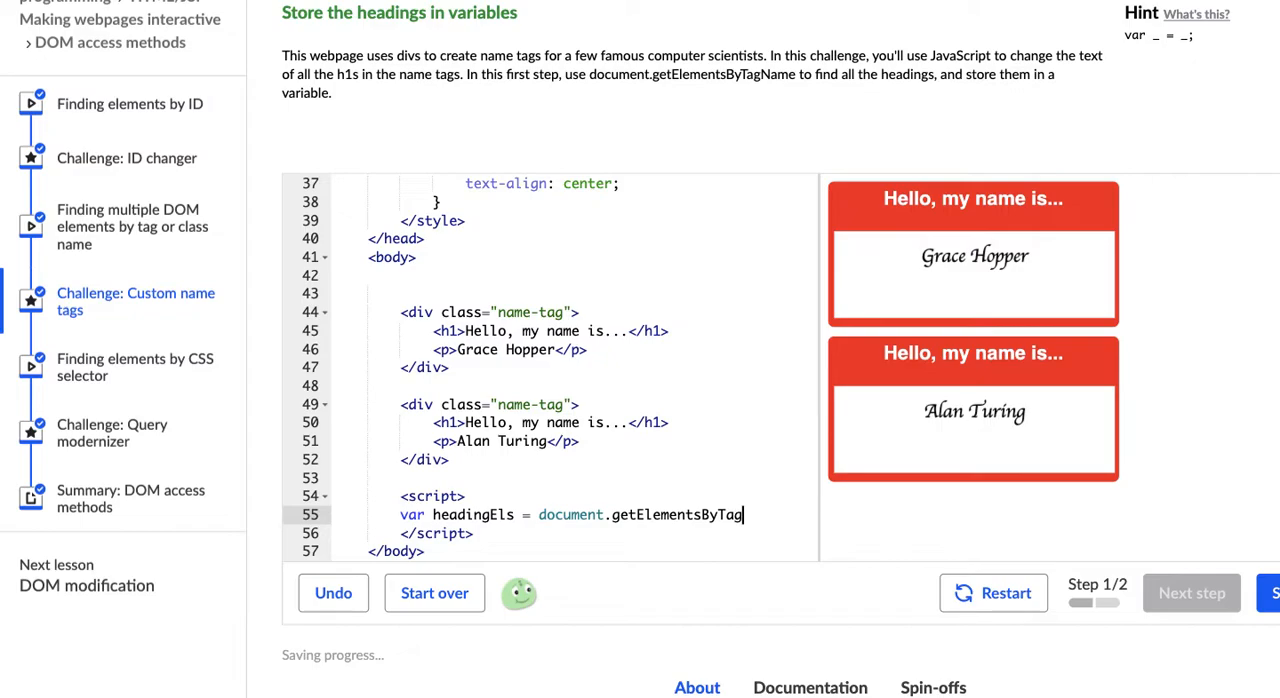
pyautogui.write('Name()')
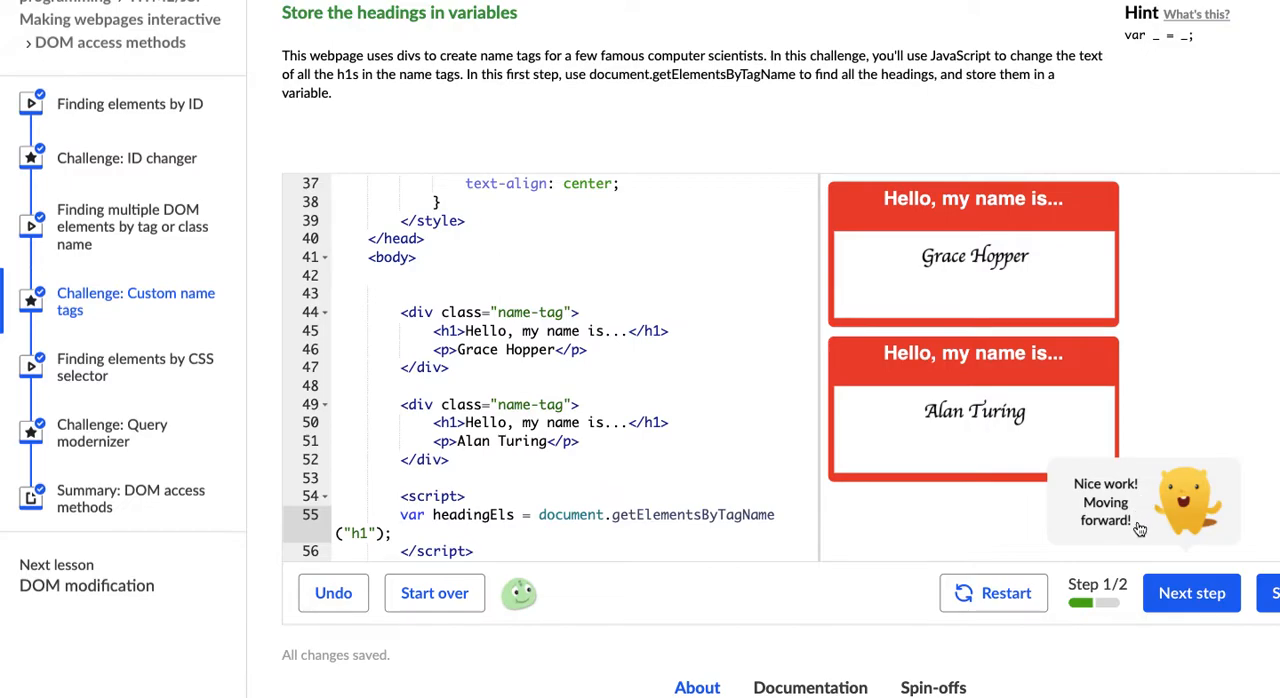
pyautogui.moveTo(1122, 510)
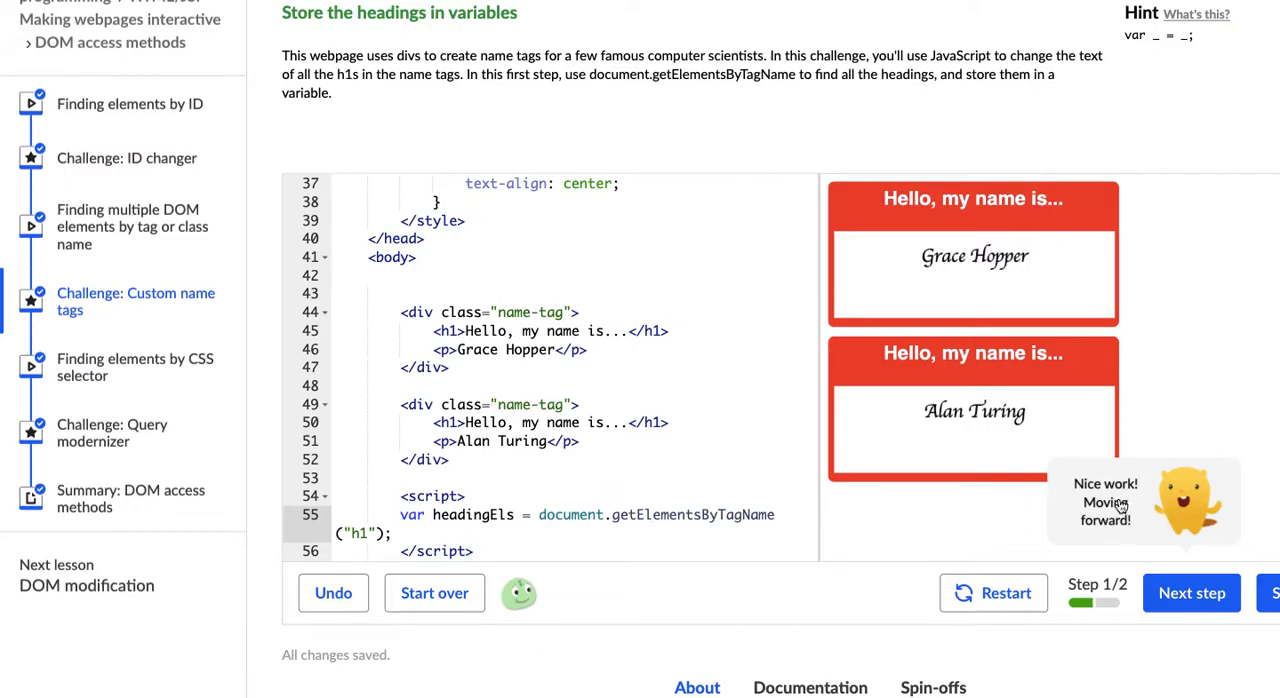
# Step: Advance to step 2, 'Change the headings', and scroll down to the headingEls line
pyautogui.click(1191, 593)
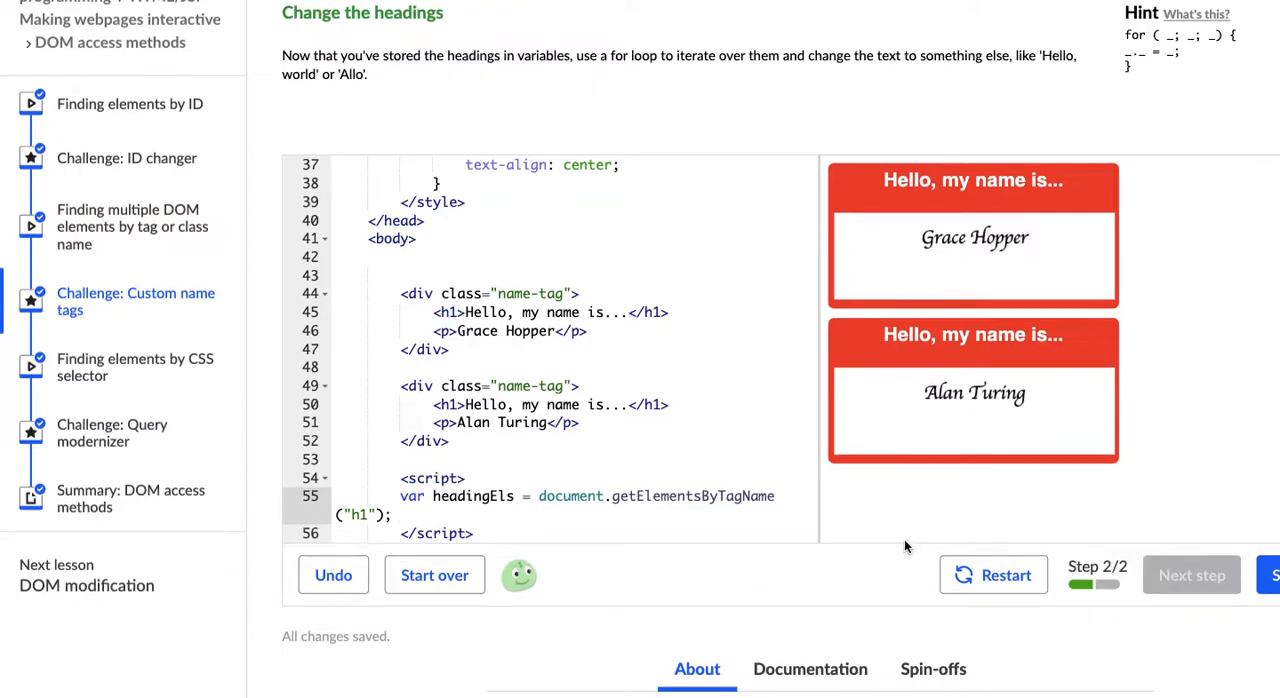
pyautogui.scroll(-3)
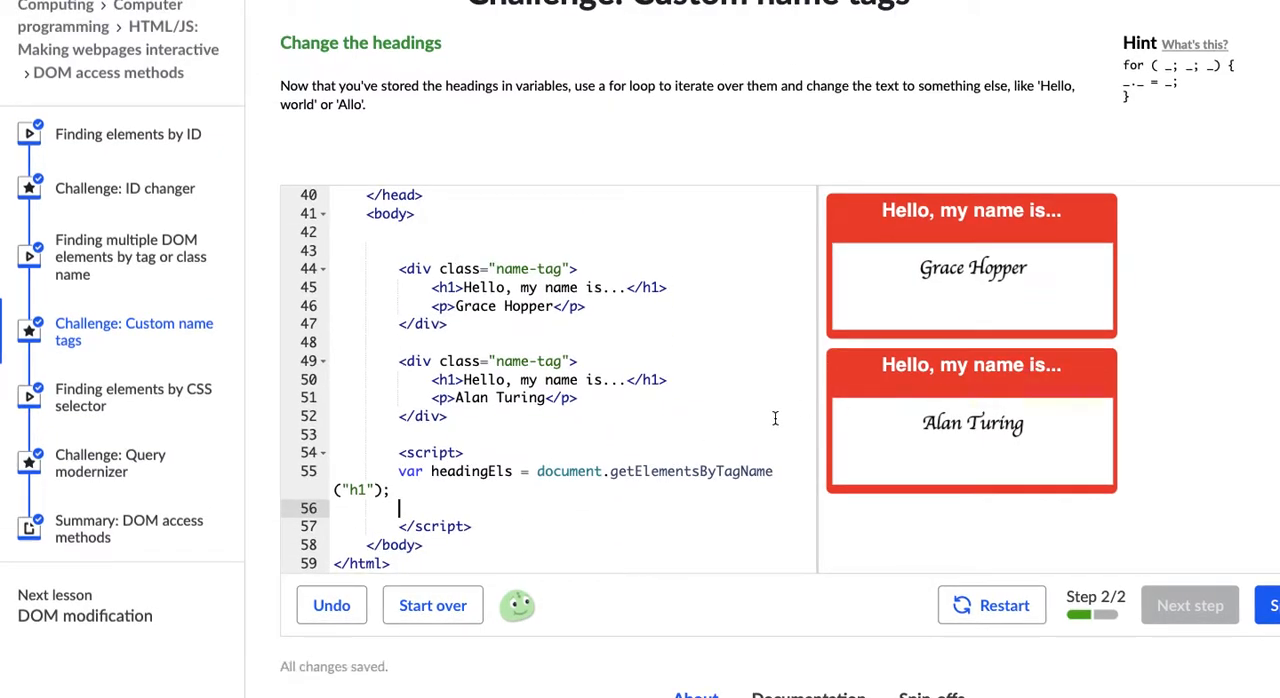
pyautogui.scroll(-3)
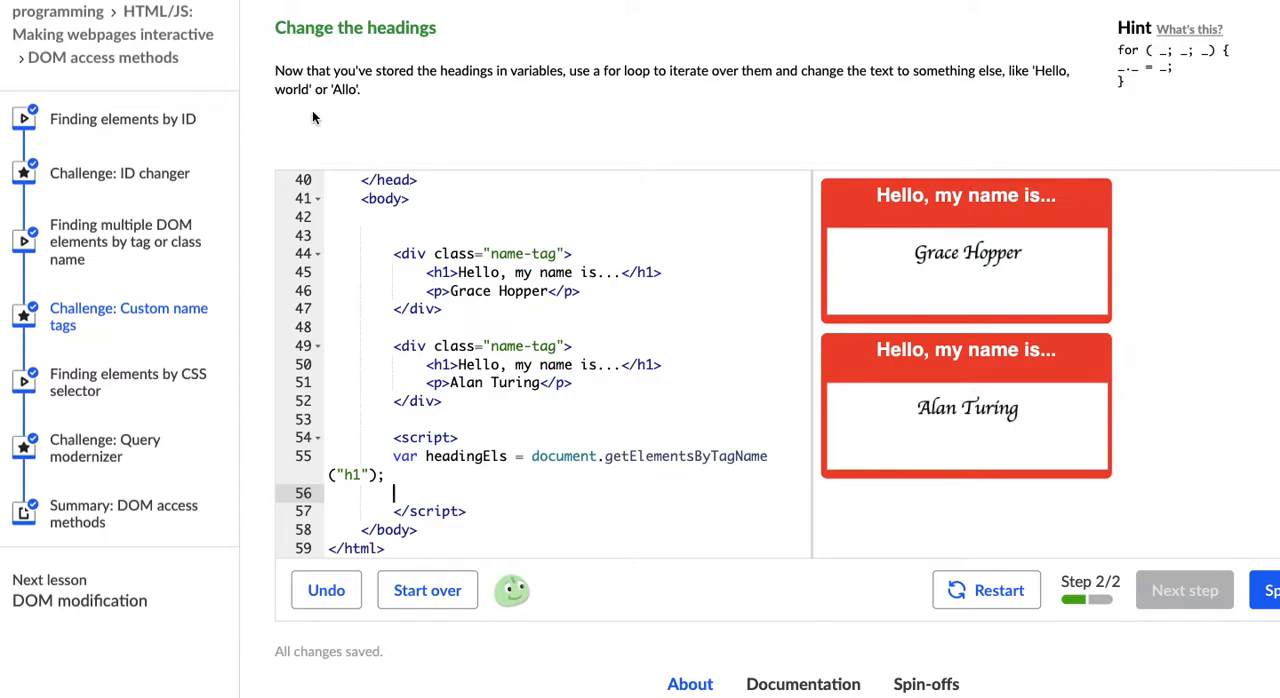
pyautogui.moveTo(278, 45)
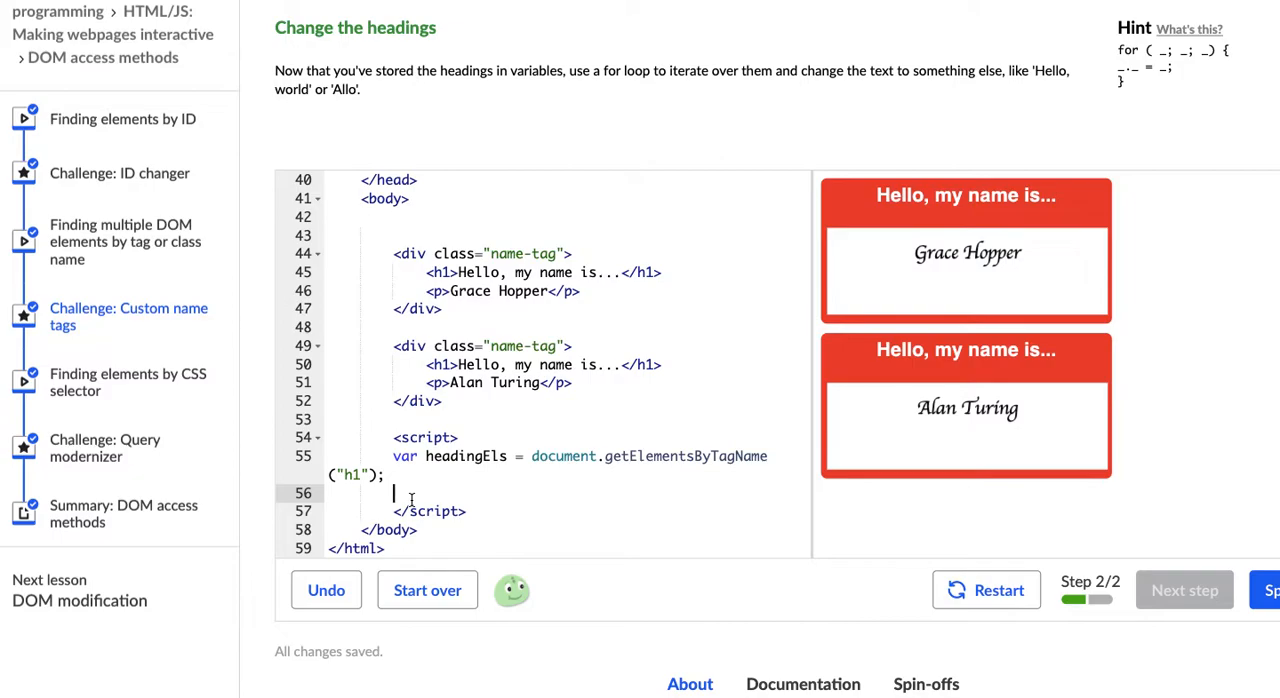
# Step: Begin line 56 with the keyword for
pyautogui.write('for')
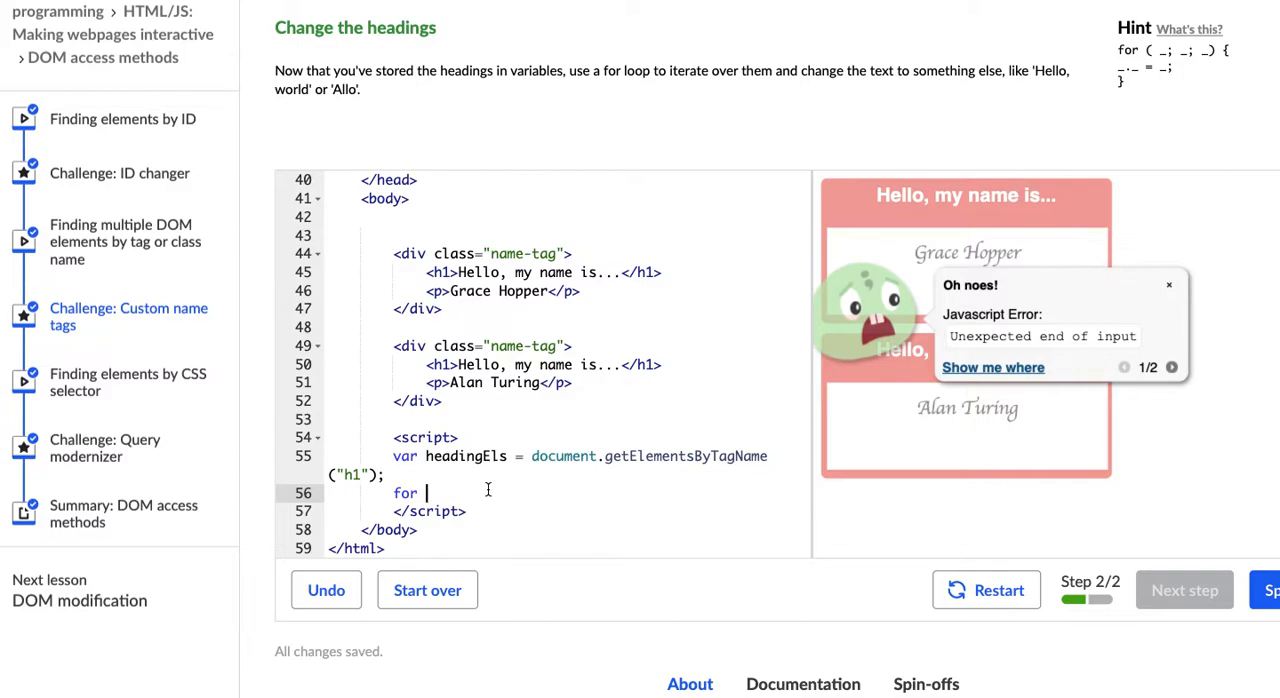
# Step: Write the loop opening 'for (let i = 0; i <' on line 56
pyautogui.write('(')
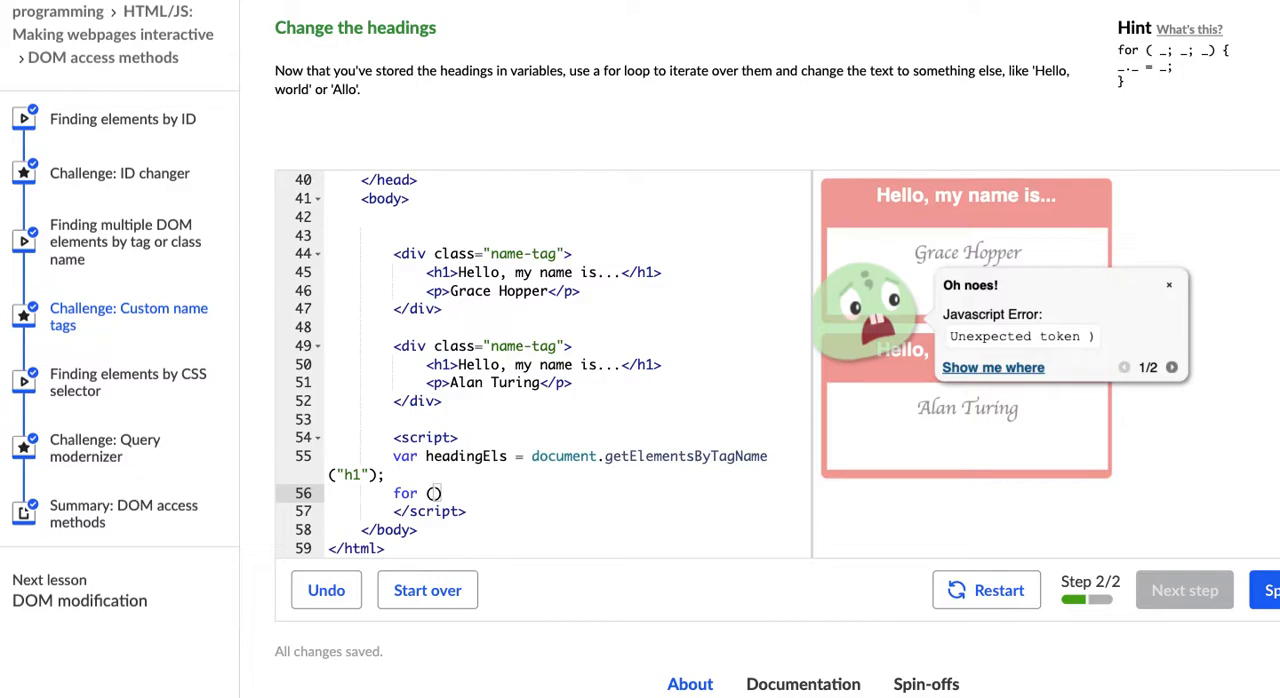
pyautogui.write('let i = 0')
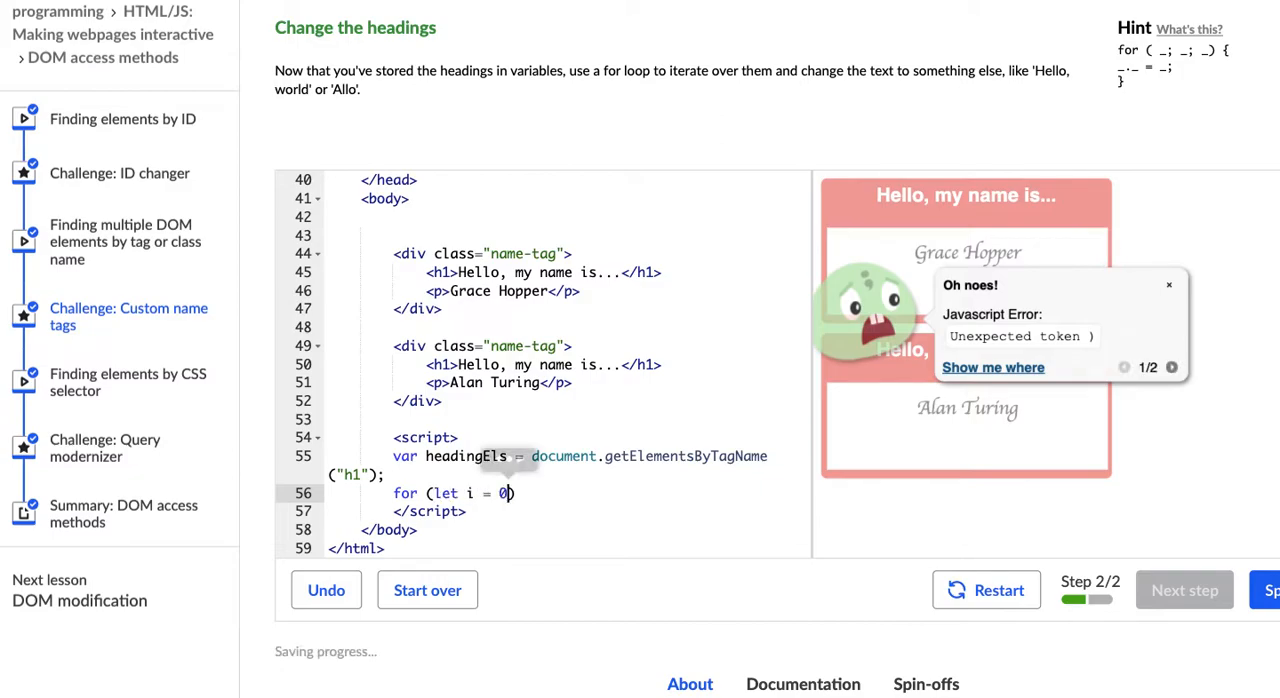
pyautogui.write(';')
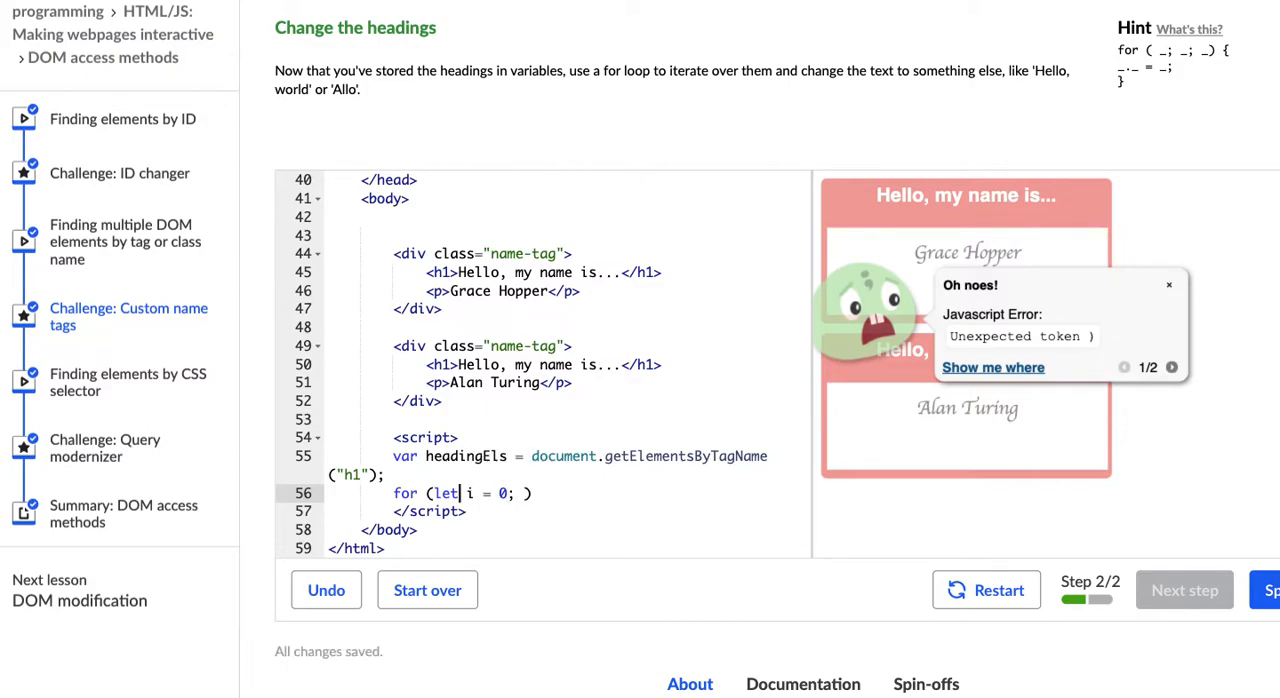
pyautogui.write('i <')
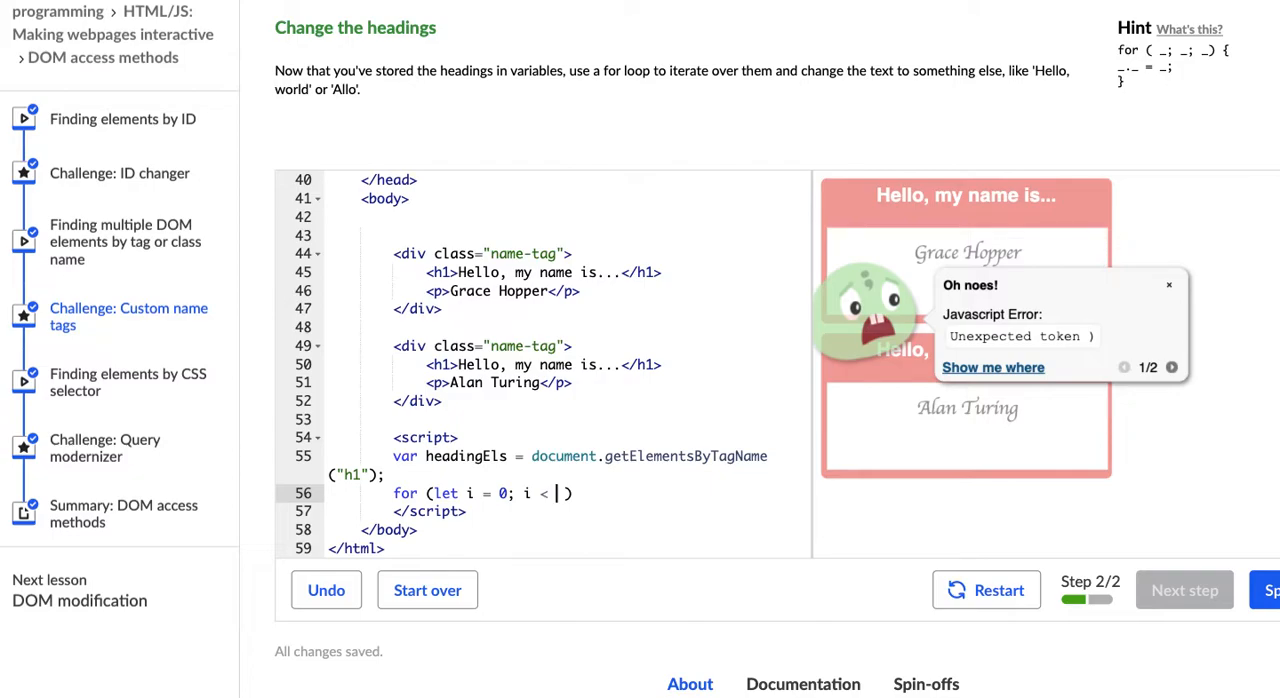
# Step: Complete the header as 'for (let i = 0; i < headingEls.length; i++) {'
pyautogui.write('headingEls')
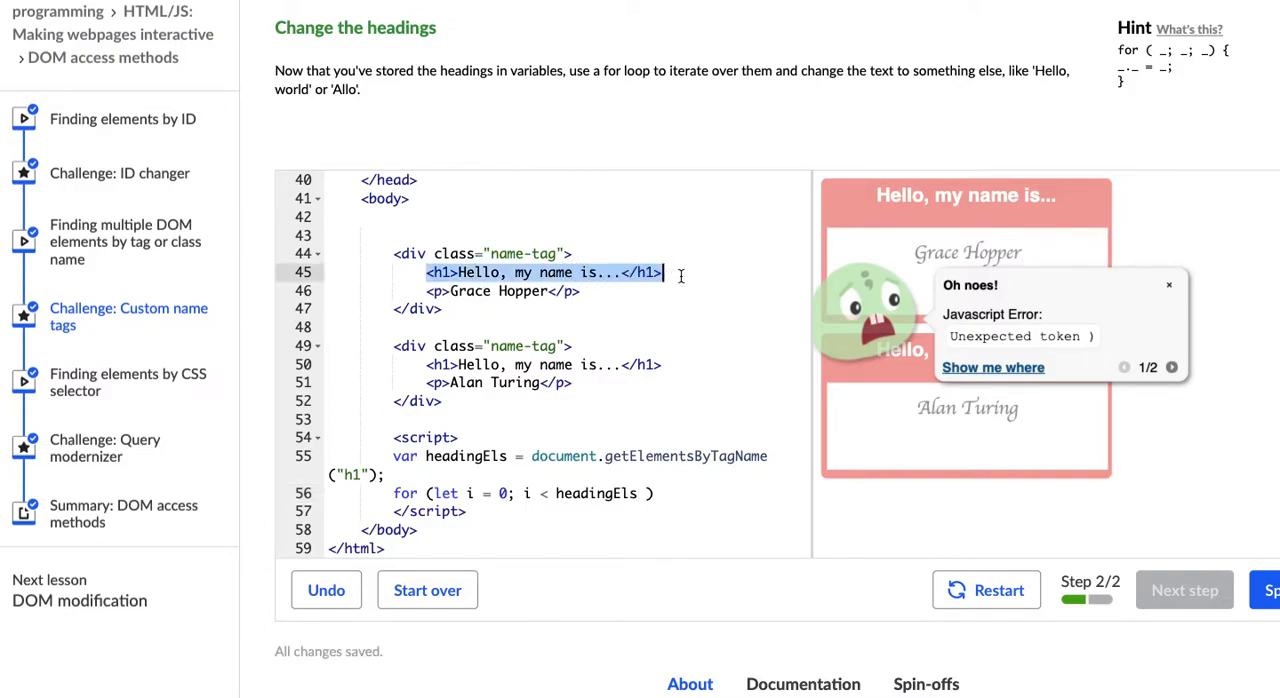
pyautogui.click(427, 364)
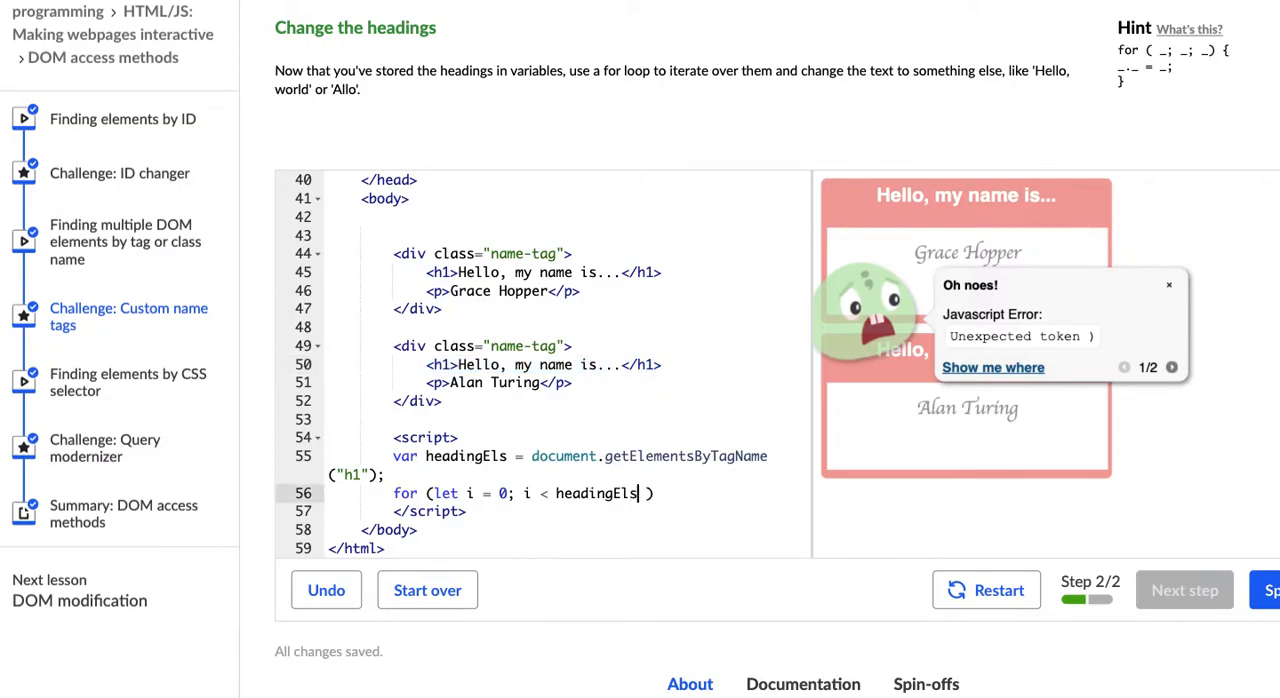
pyautogui.write('.')
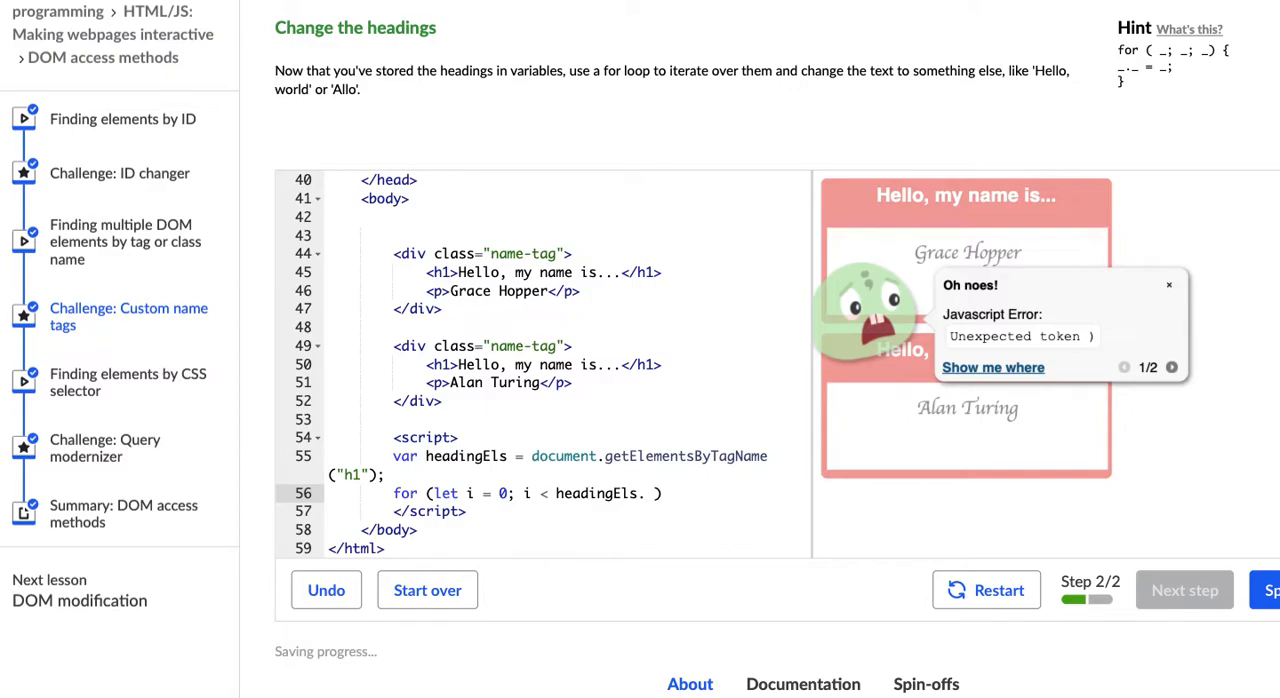
pyautogui.write('lenth;')
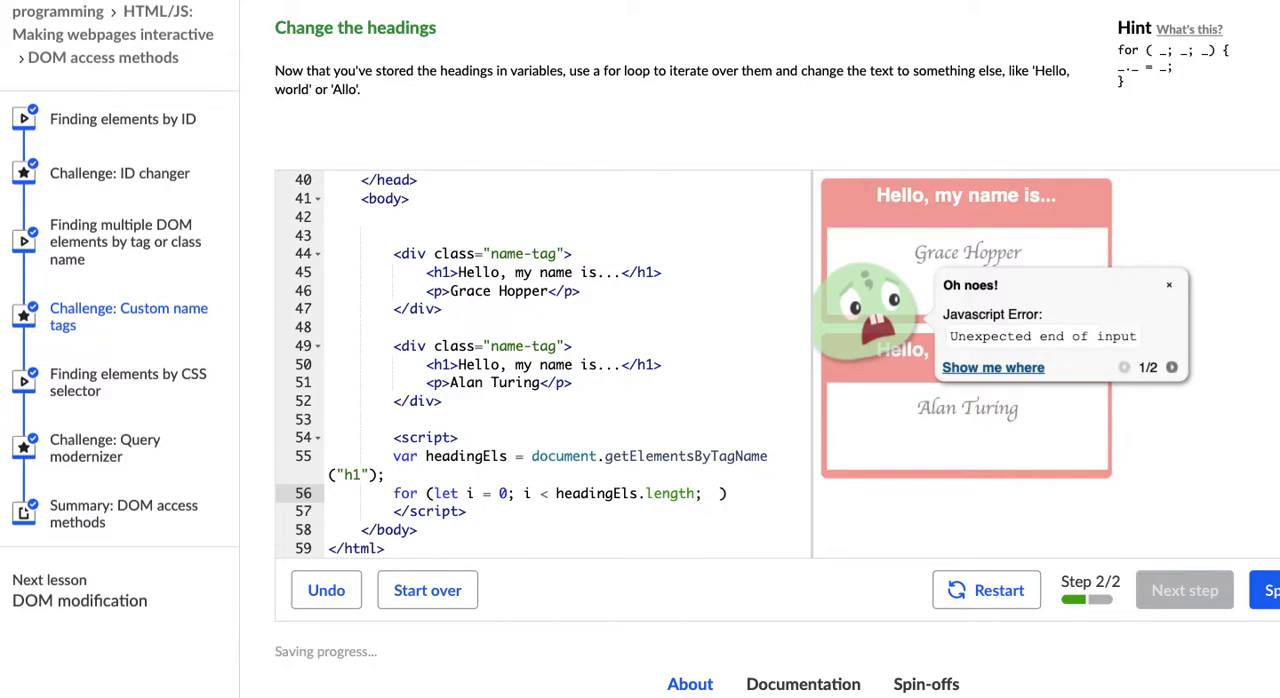
pyautogui.write('i')
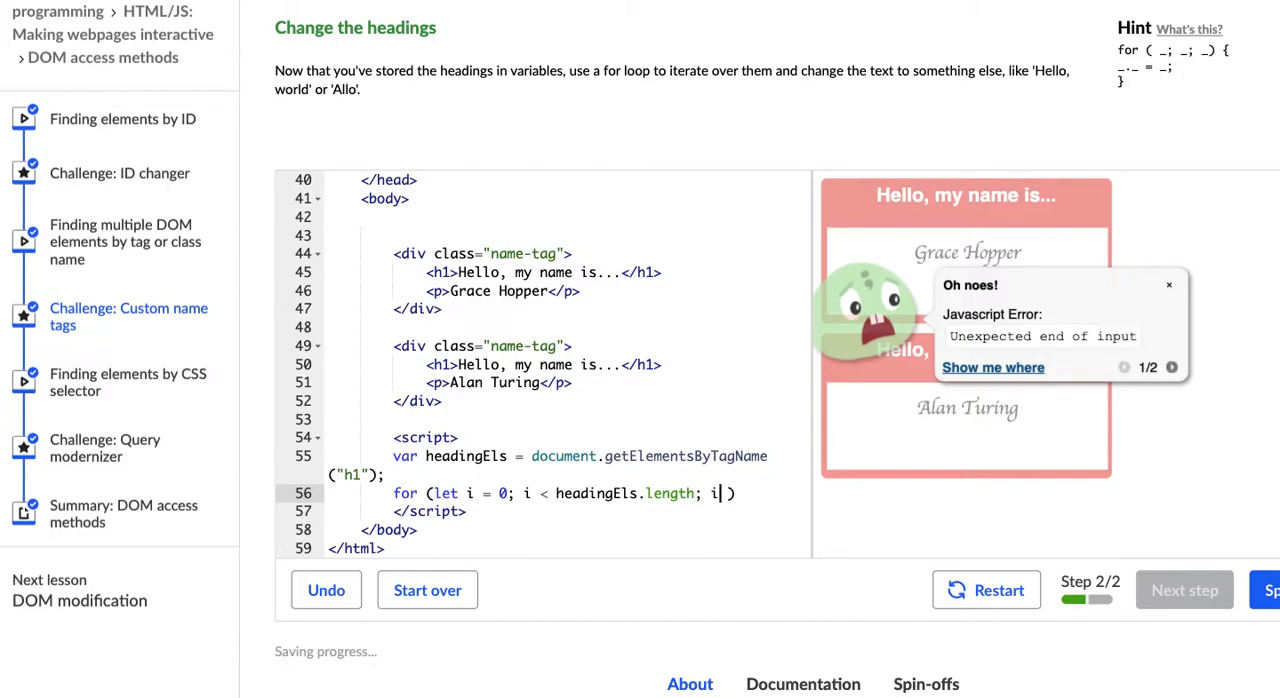
pyautogui.write('++')
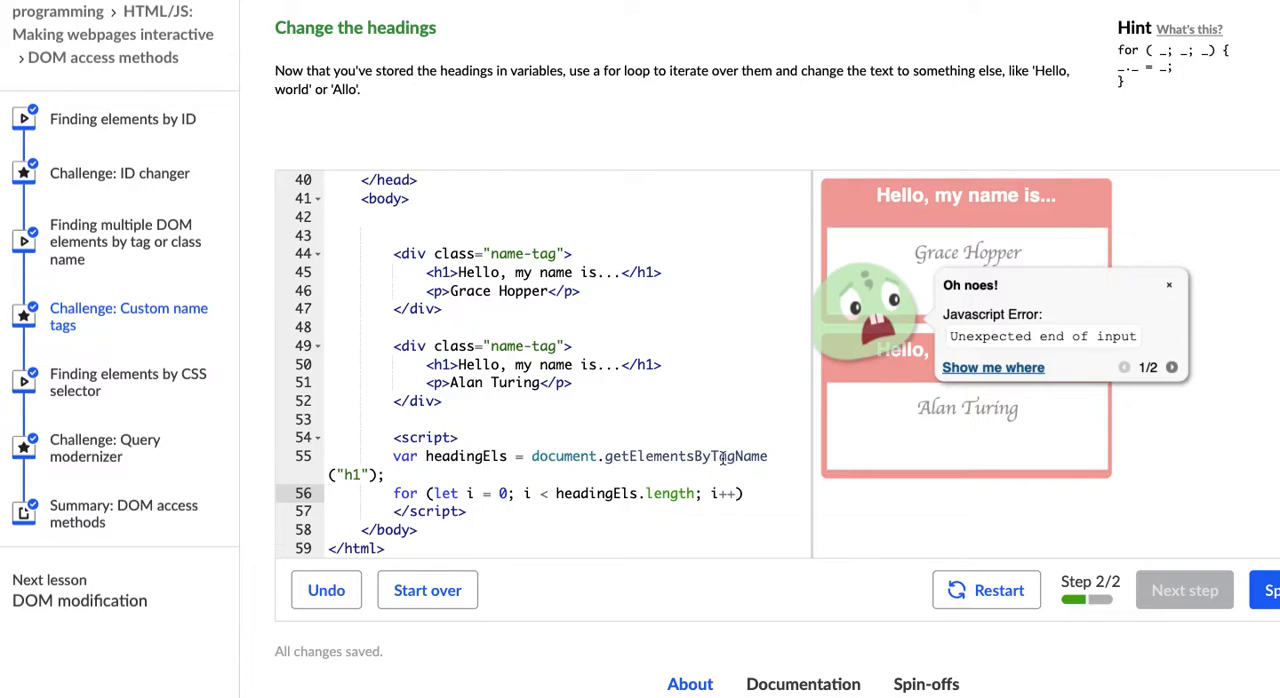
pyautogui.doubleClick(722, 493)
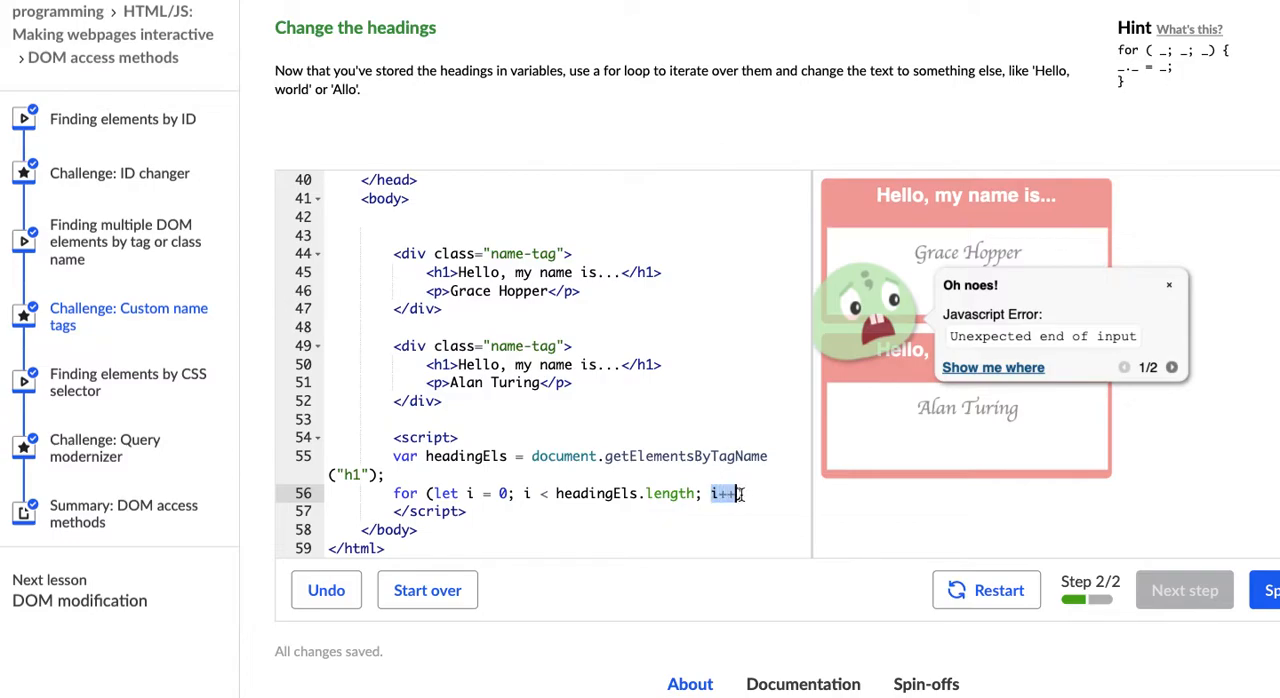
pyautogui.write(') {')
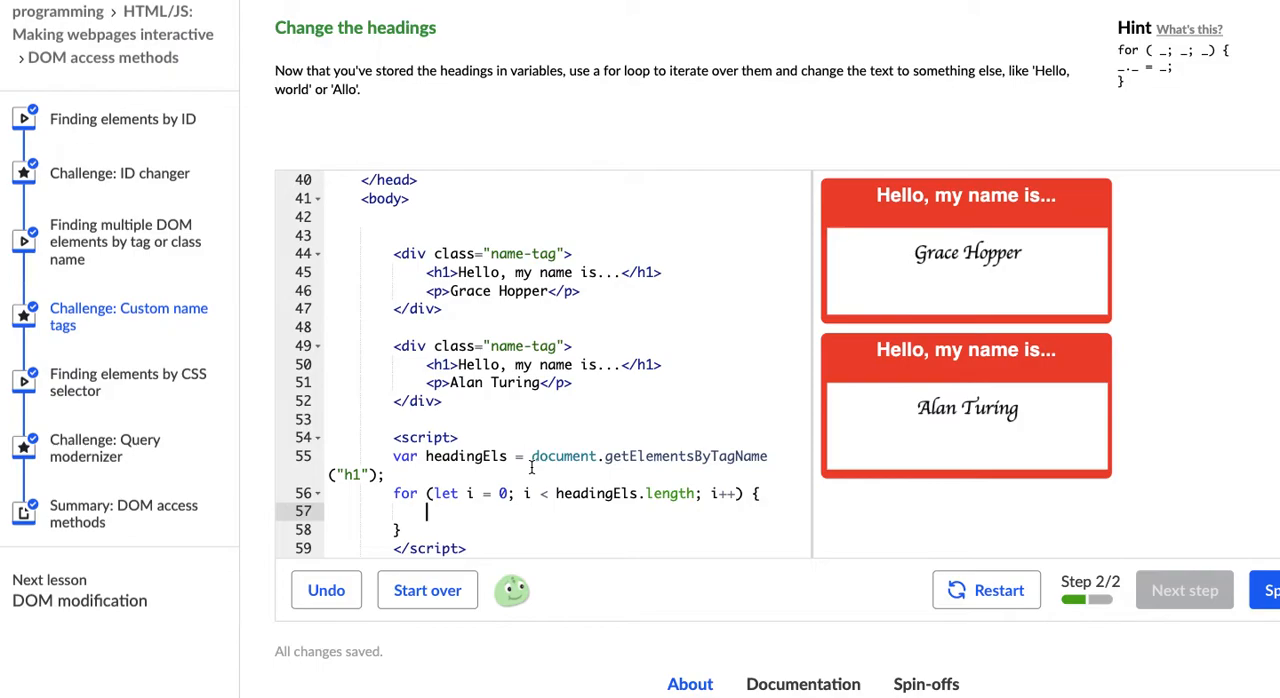
# Step: Write the loop body 'headingEls[i].innerHTML = "' on line 57
pyautogui.write('heading')
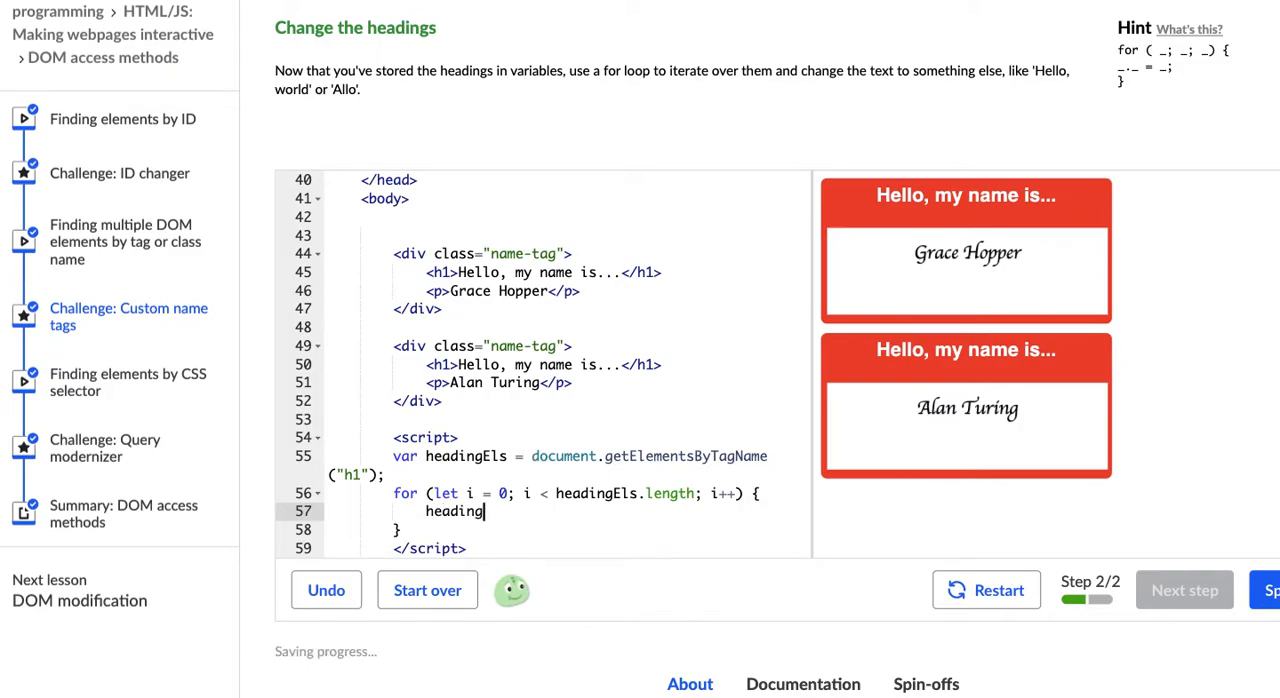
pyautogui.write('Els')
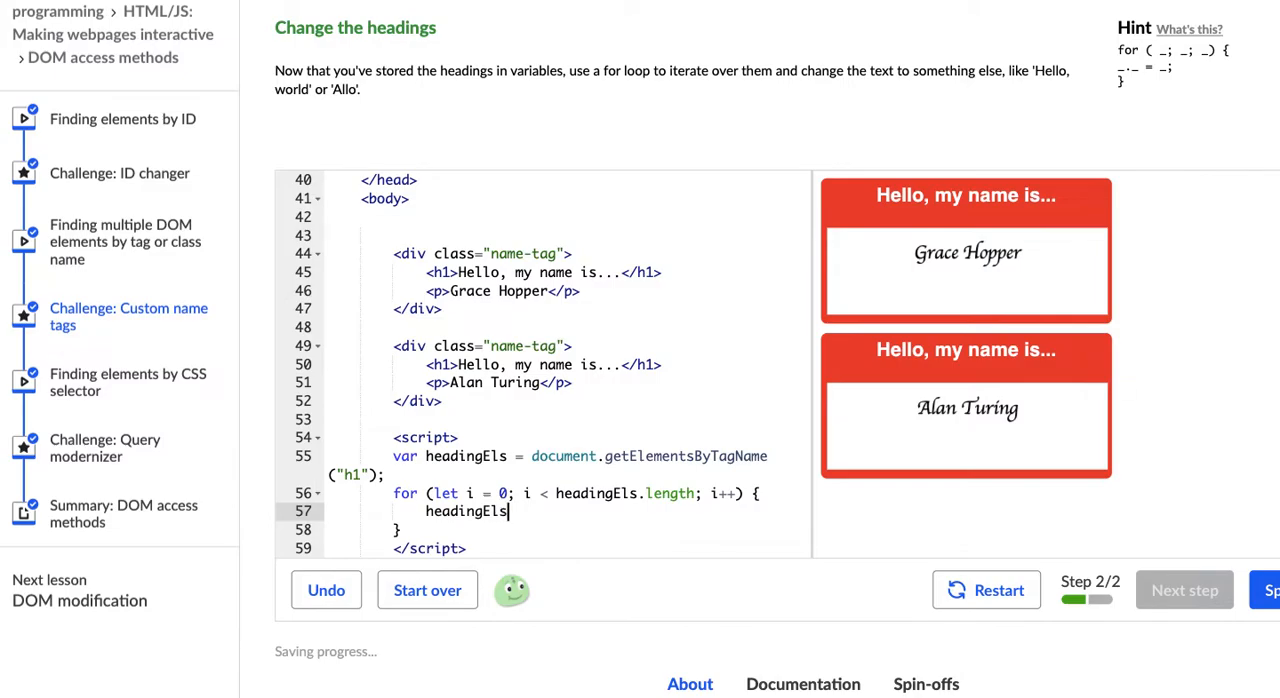
pyautogui.write('[]')
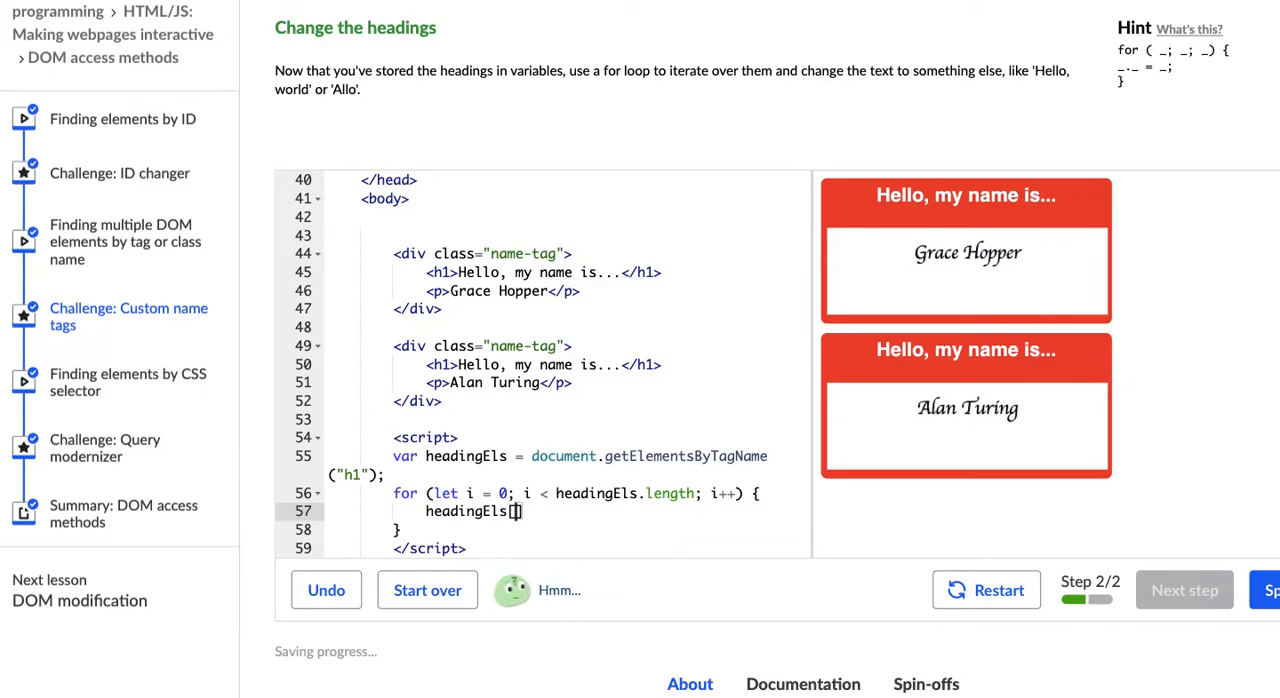
pyautogui.write('i')
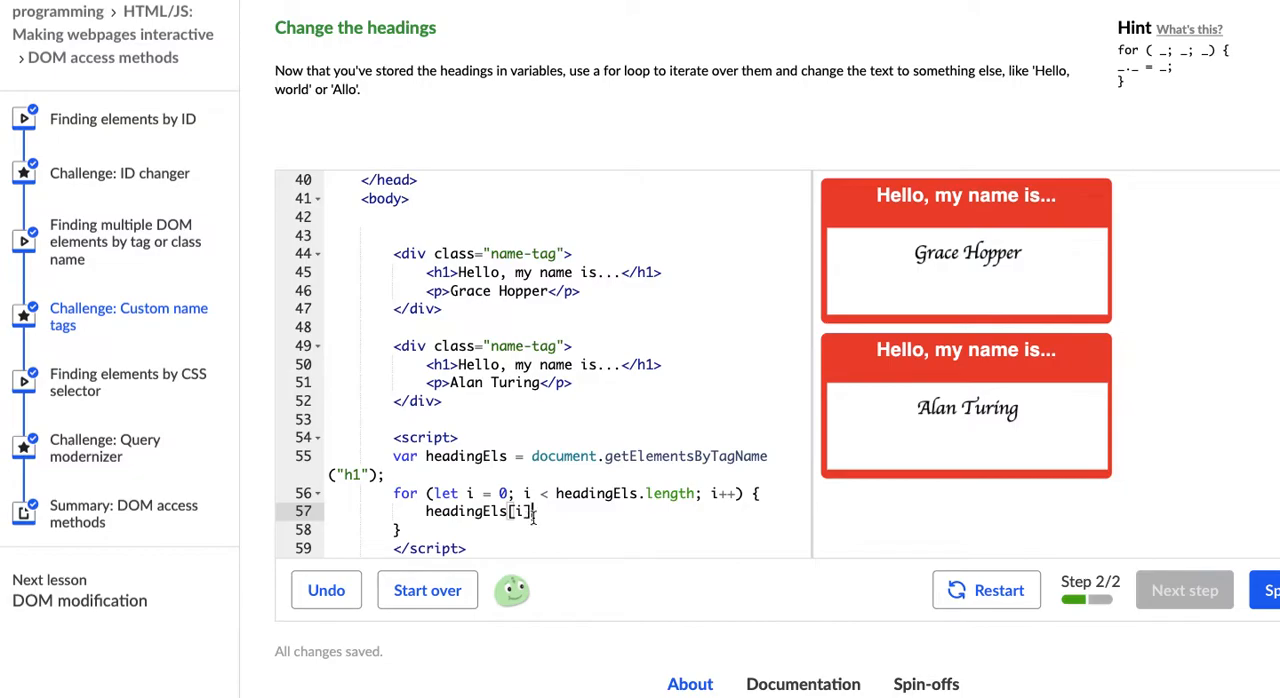
pyautogui.write('.')
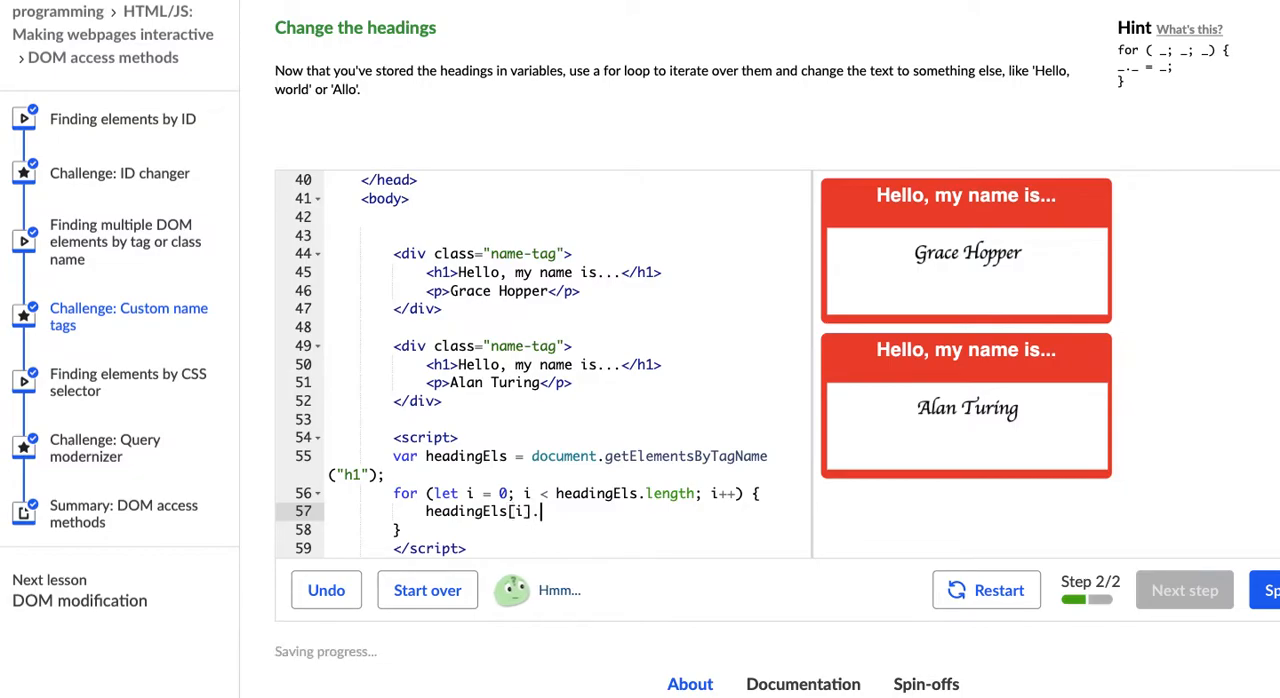
pyautogui.write('innerHT')
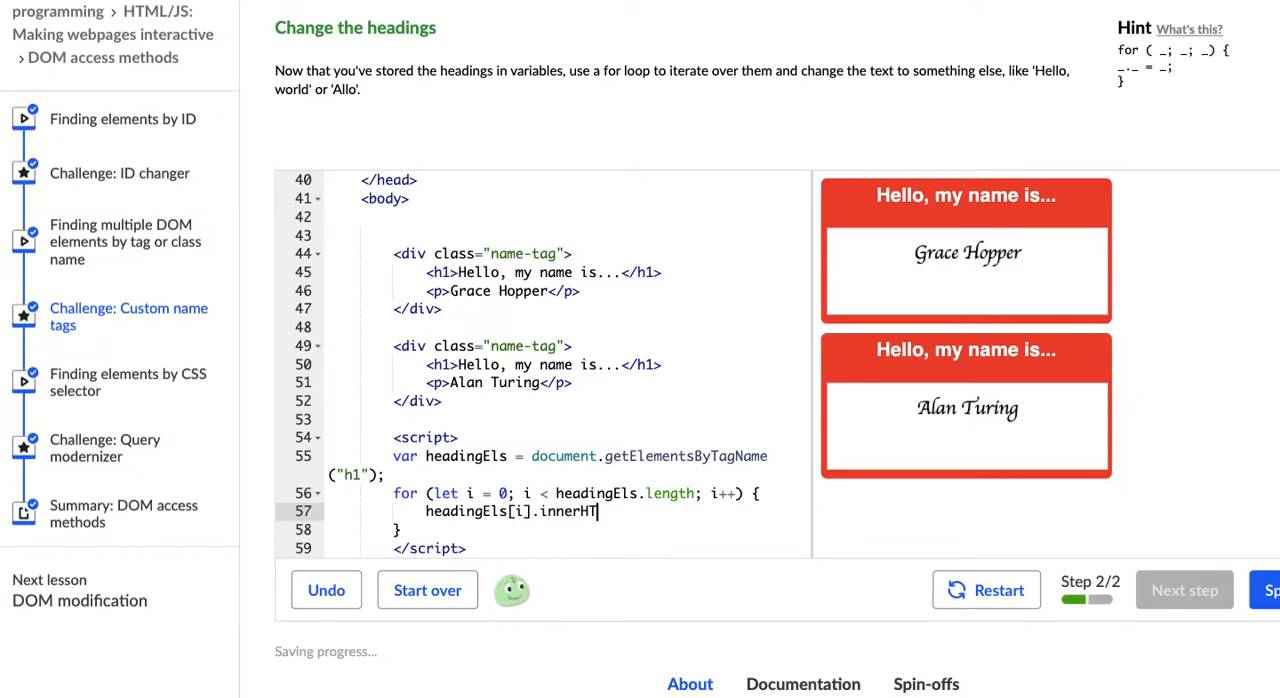
pyautogui.write('L')
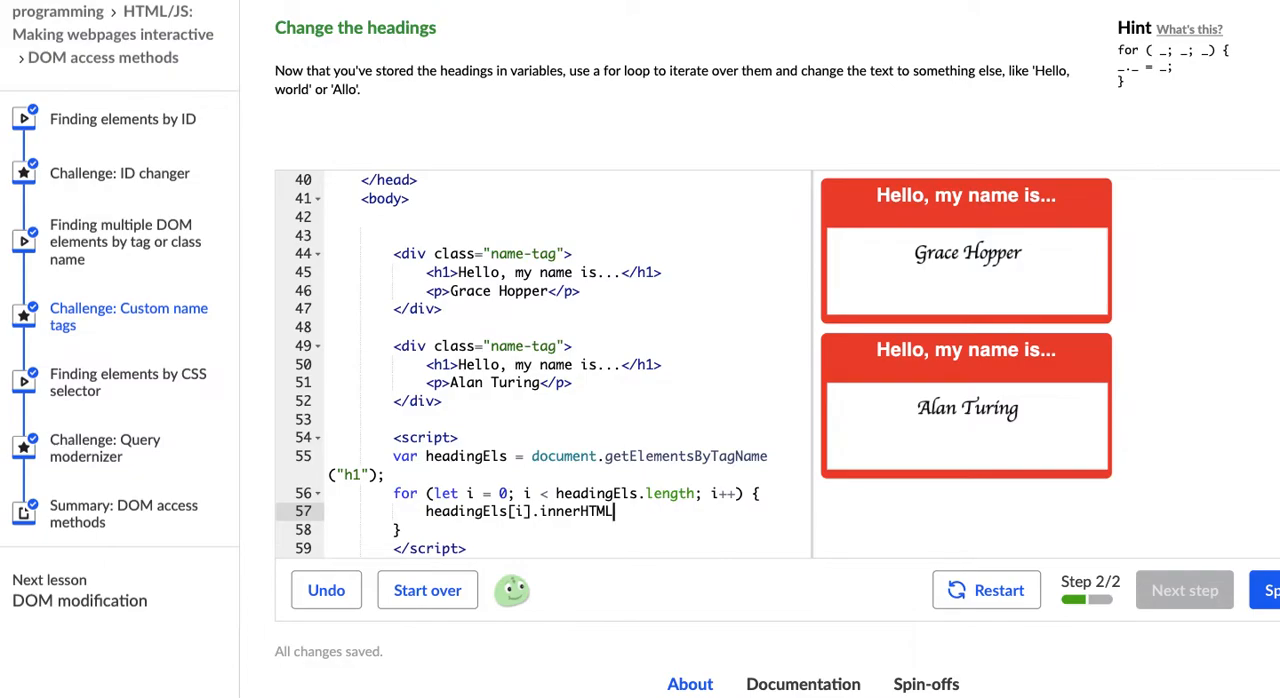
pyautogui.write('= "')
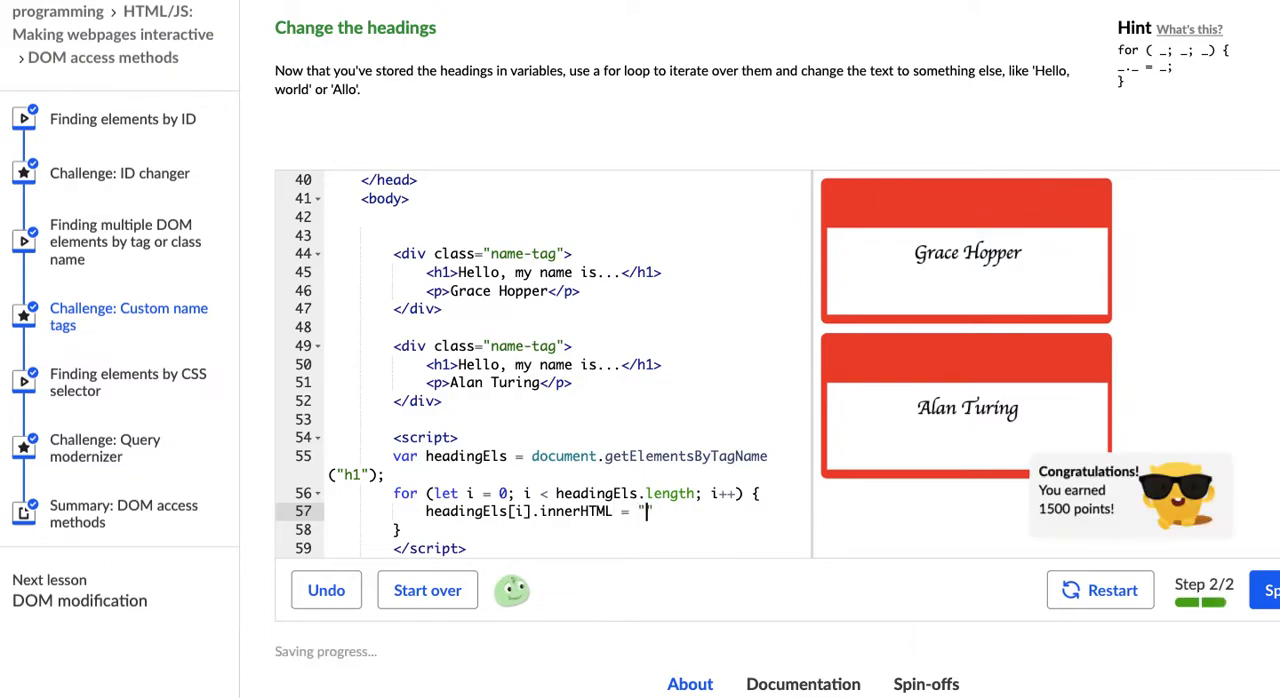
# Step: Fill the string with 'Thanks for watching my video! I'm a super cool coder named:'
pyautogui.write('T')
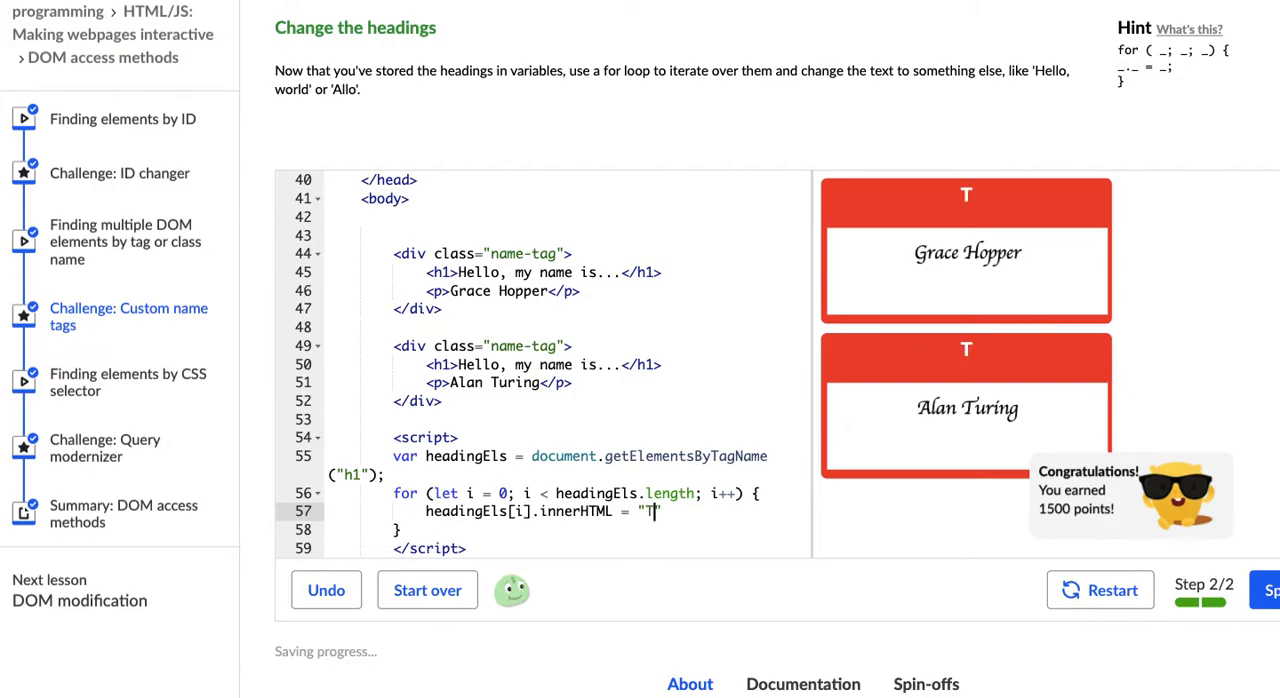
pyautogui.write('hanks for watchin')
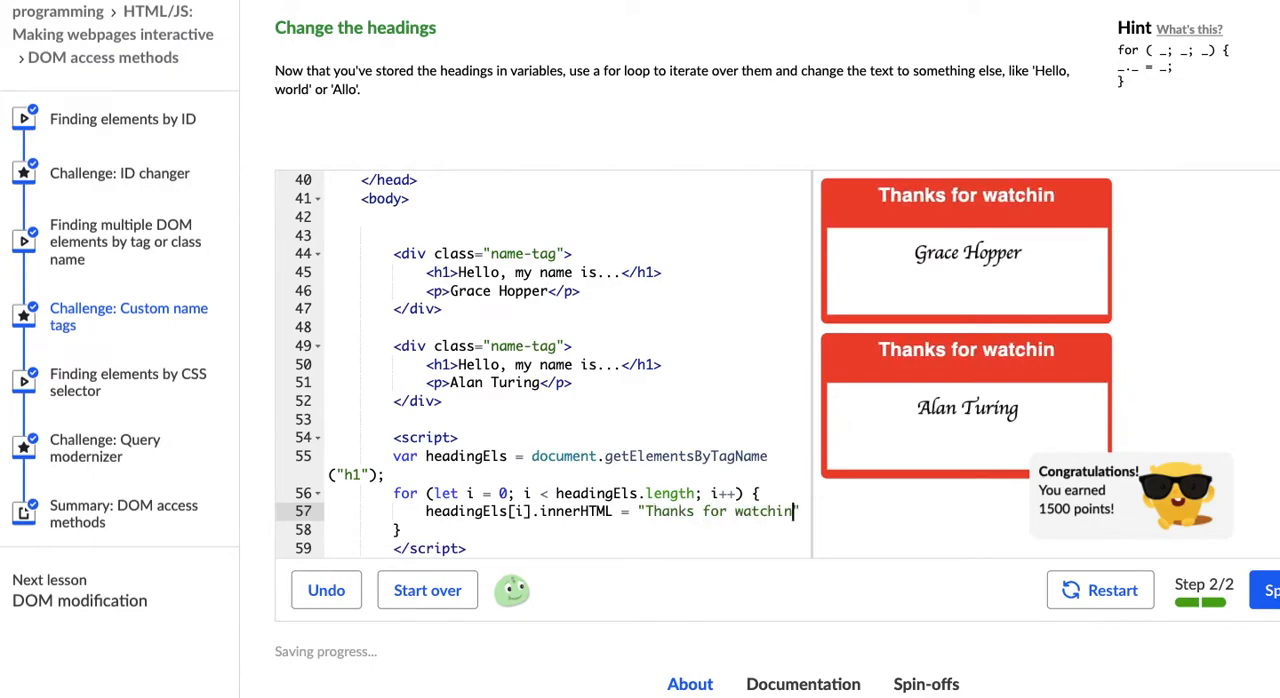
pyautogui.write('my video!')
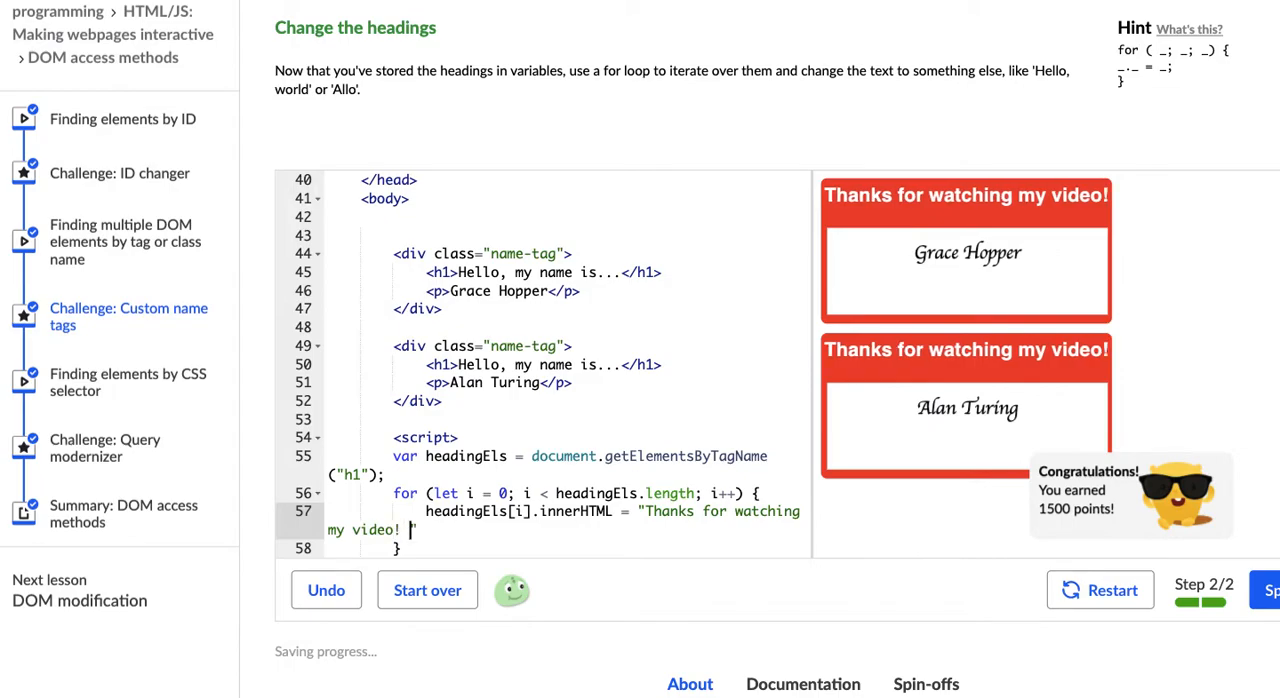
pyautogui.write("I'm a super")
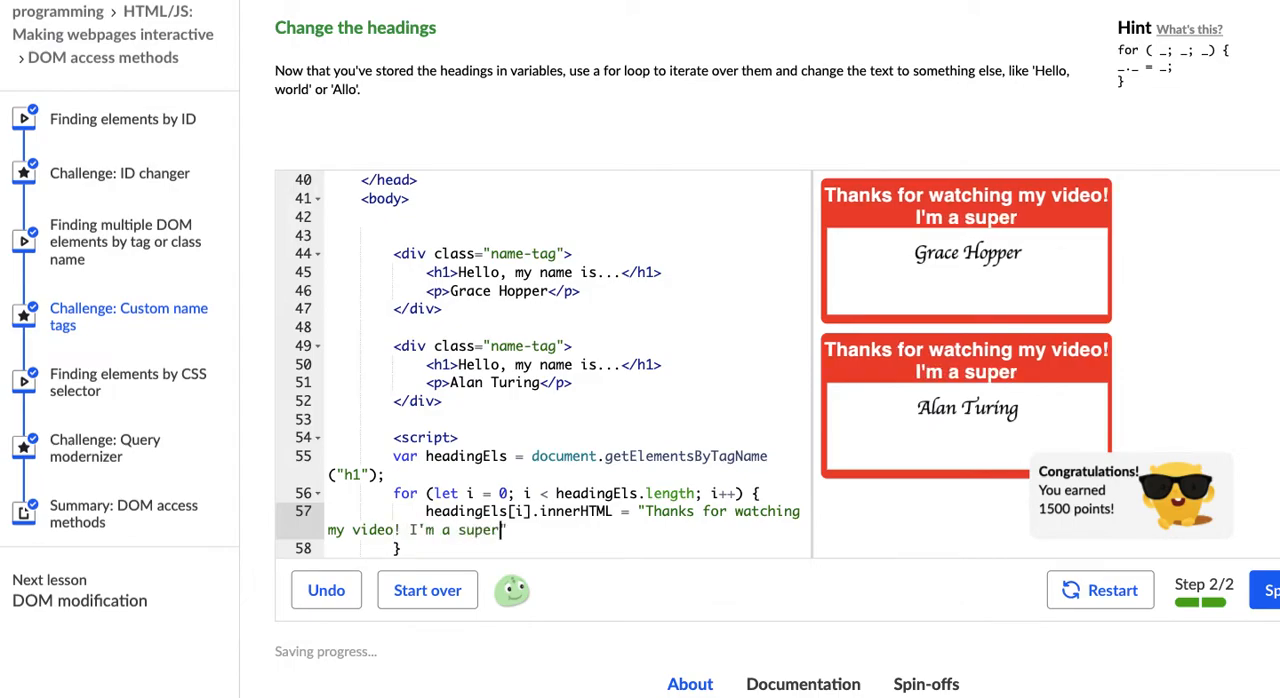
pyautogui.write('"')
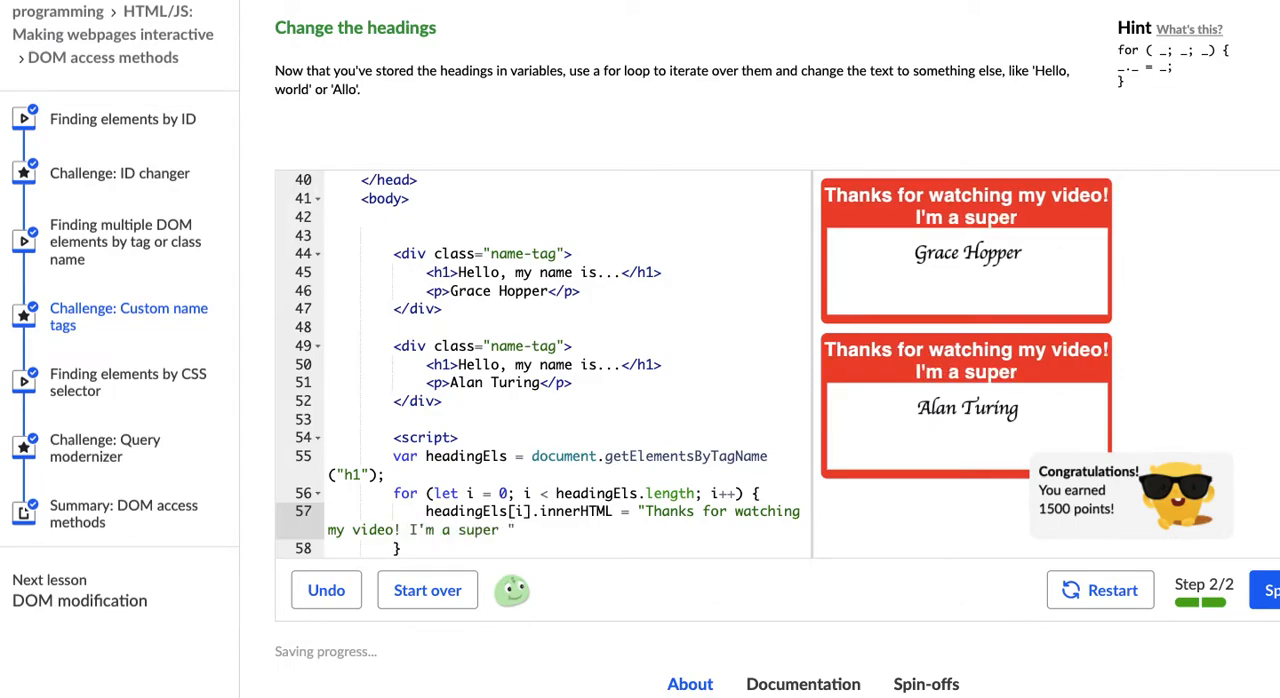
pyautogui.write('cool coder!')
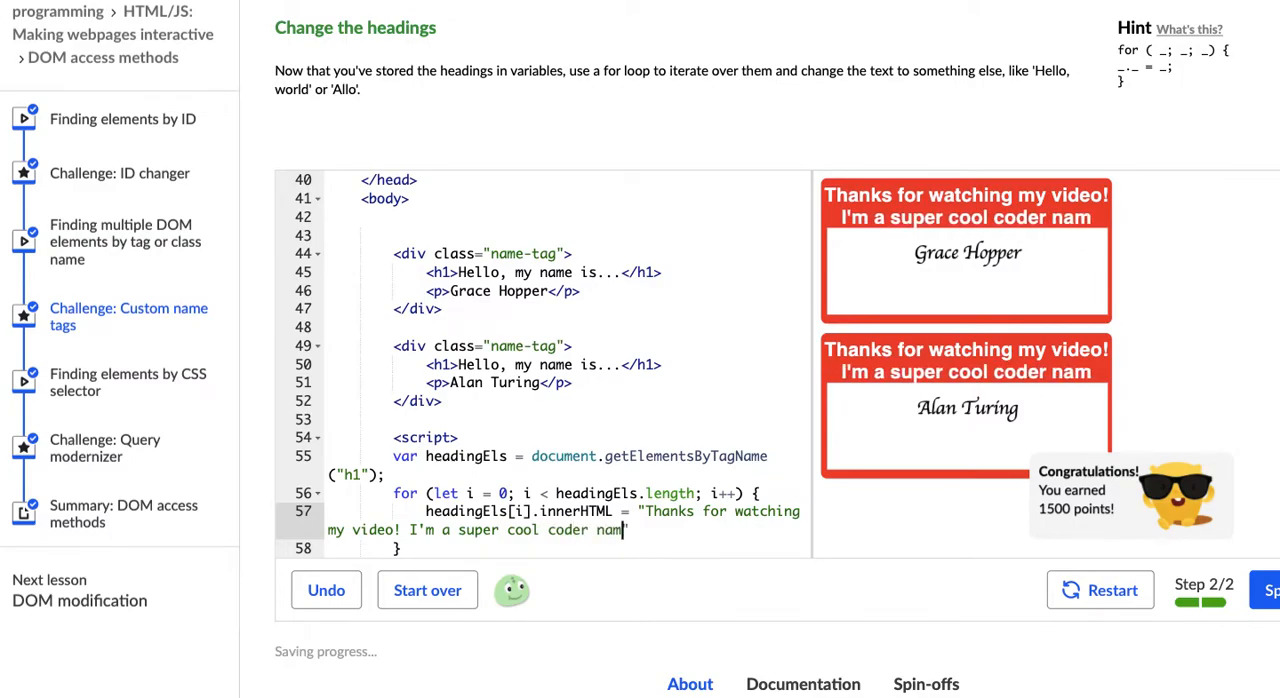
pyautogui.write('ed:')
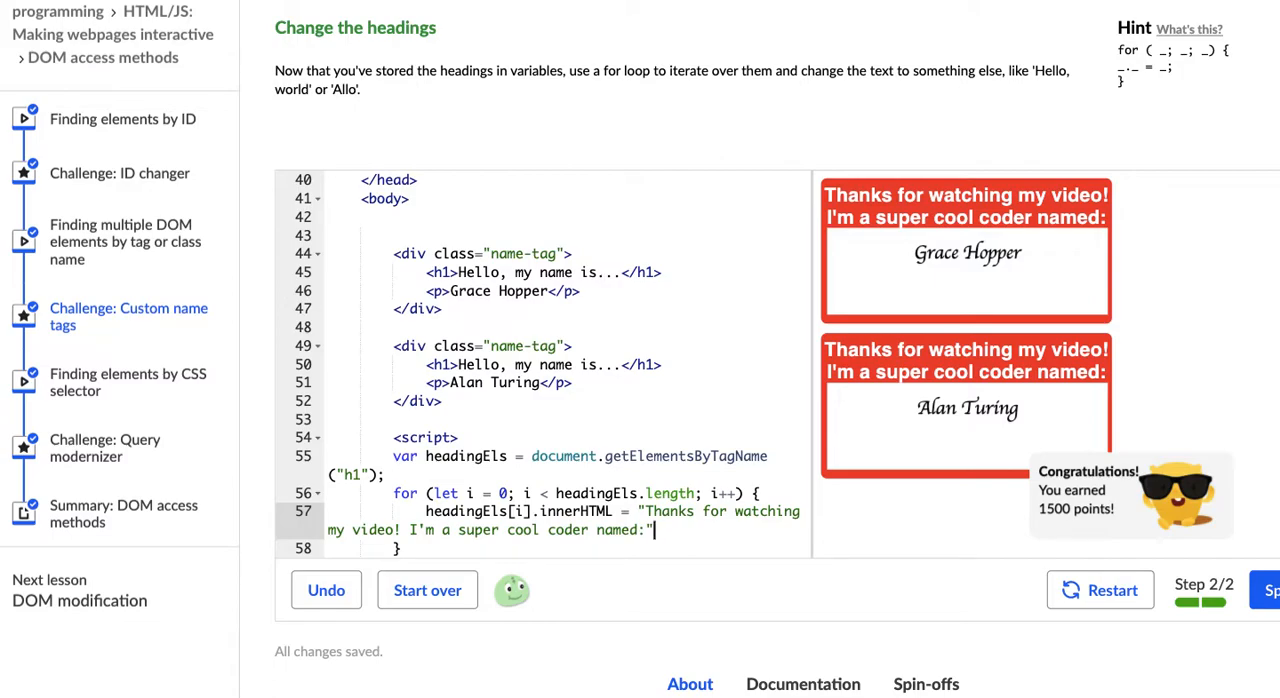
pyautogui.moveTo(1205, 402)
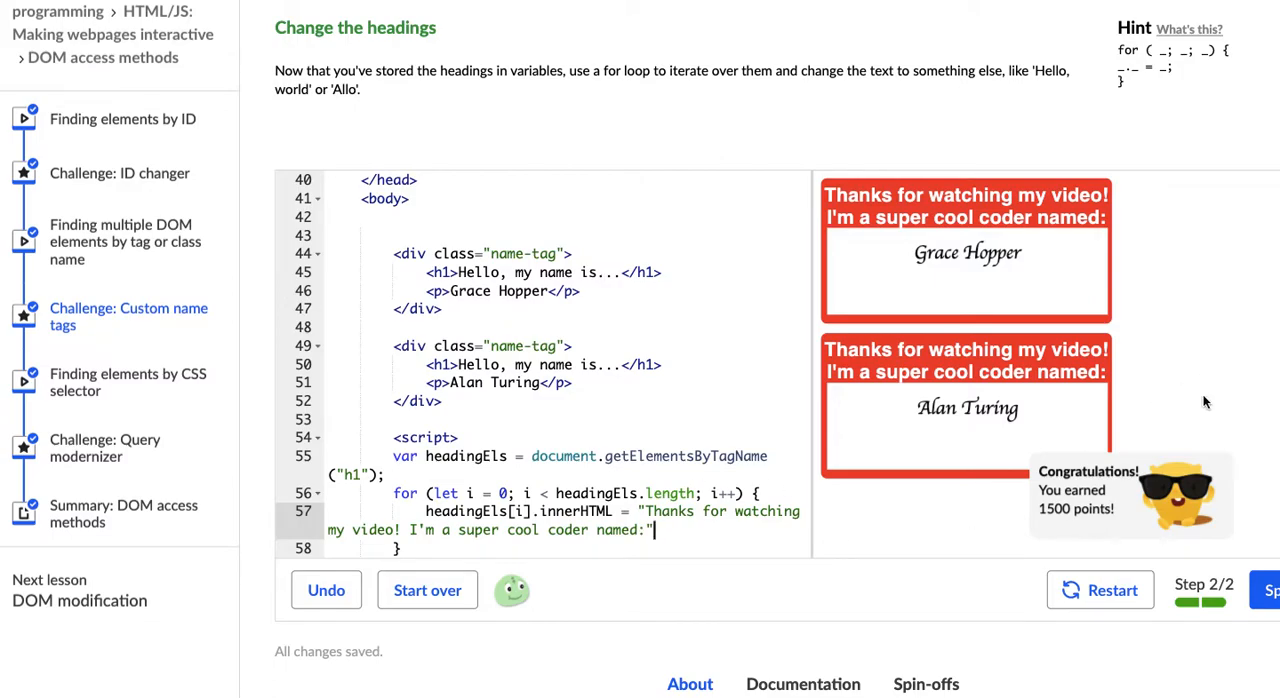
pyautogui.moveTo(927, 490)
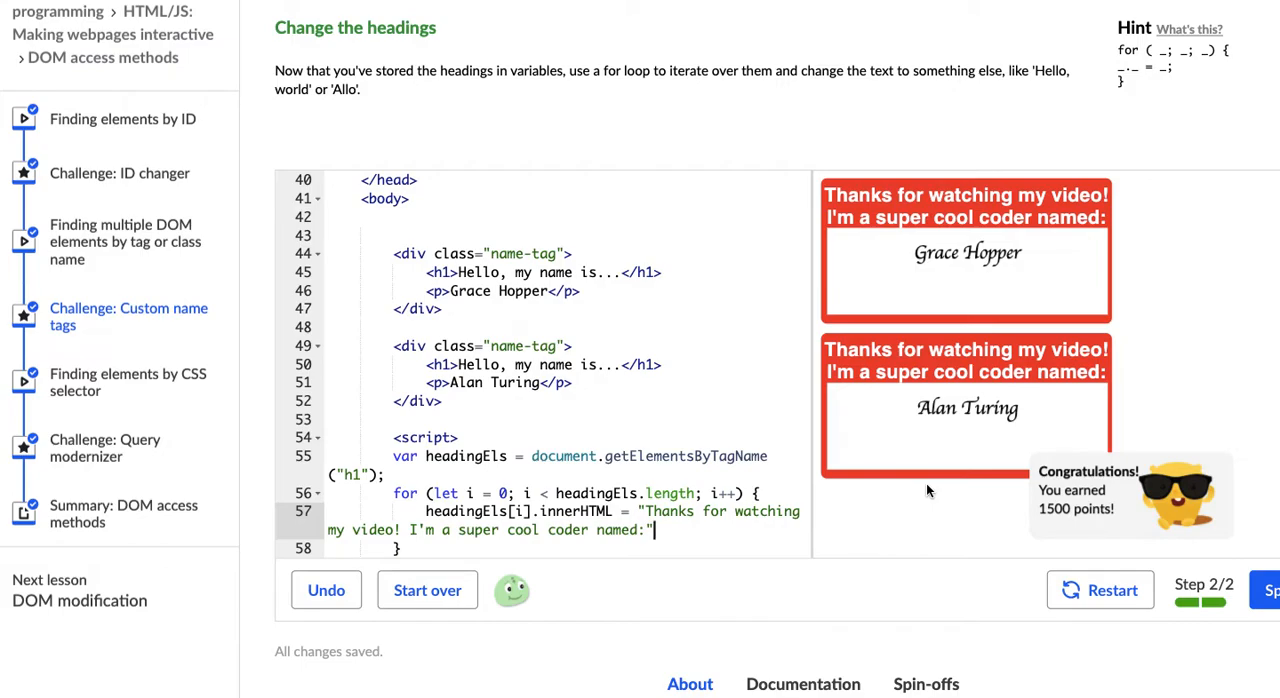
pyautogui.moveTo(1094, 523)
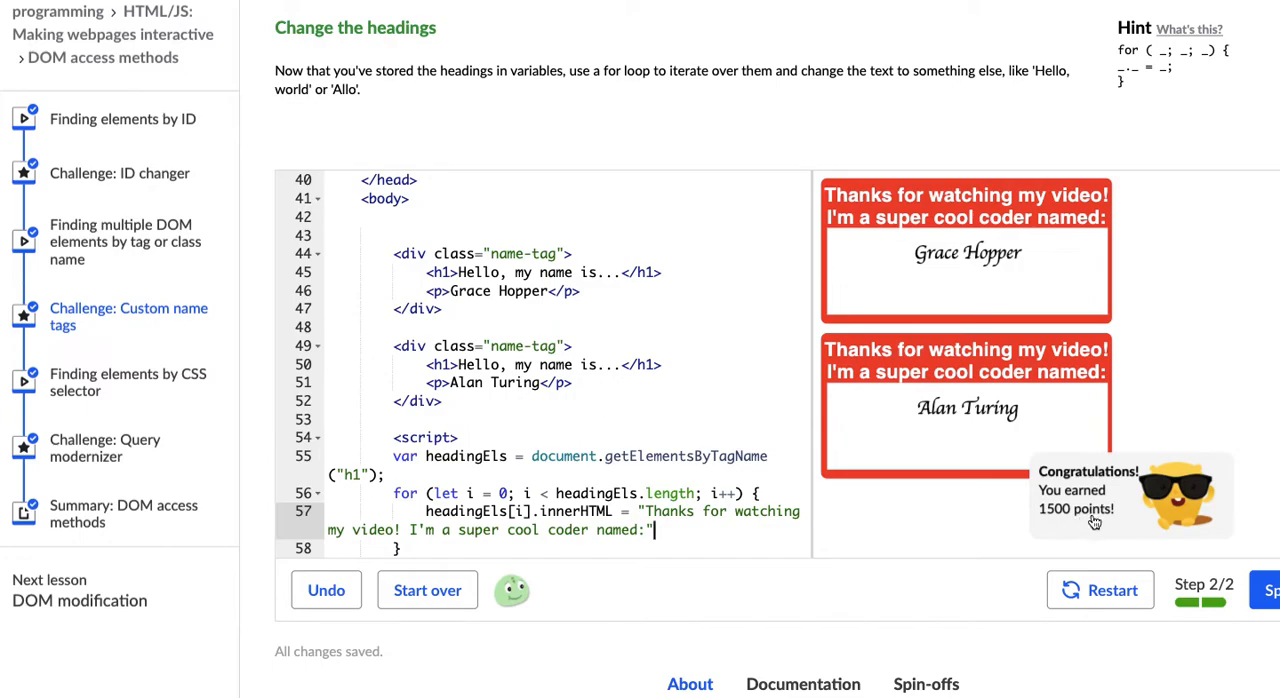